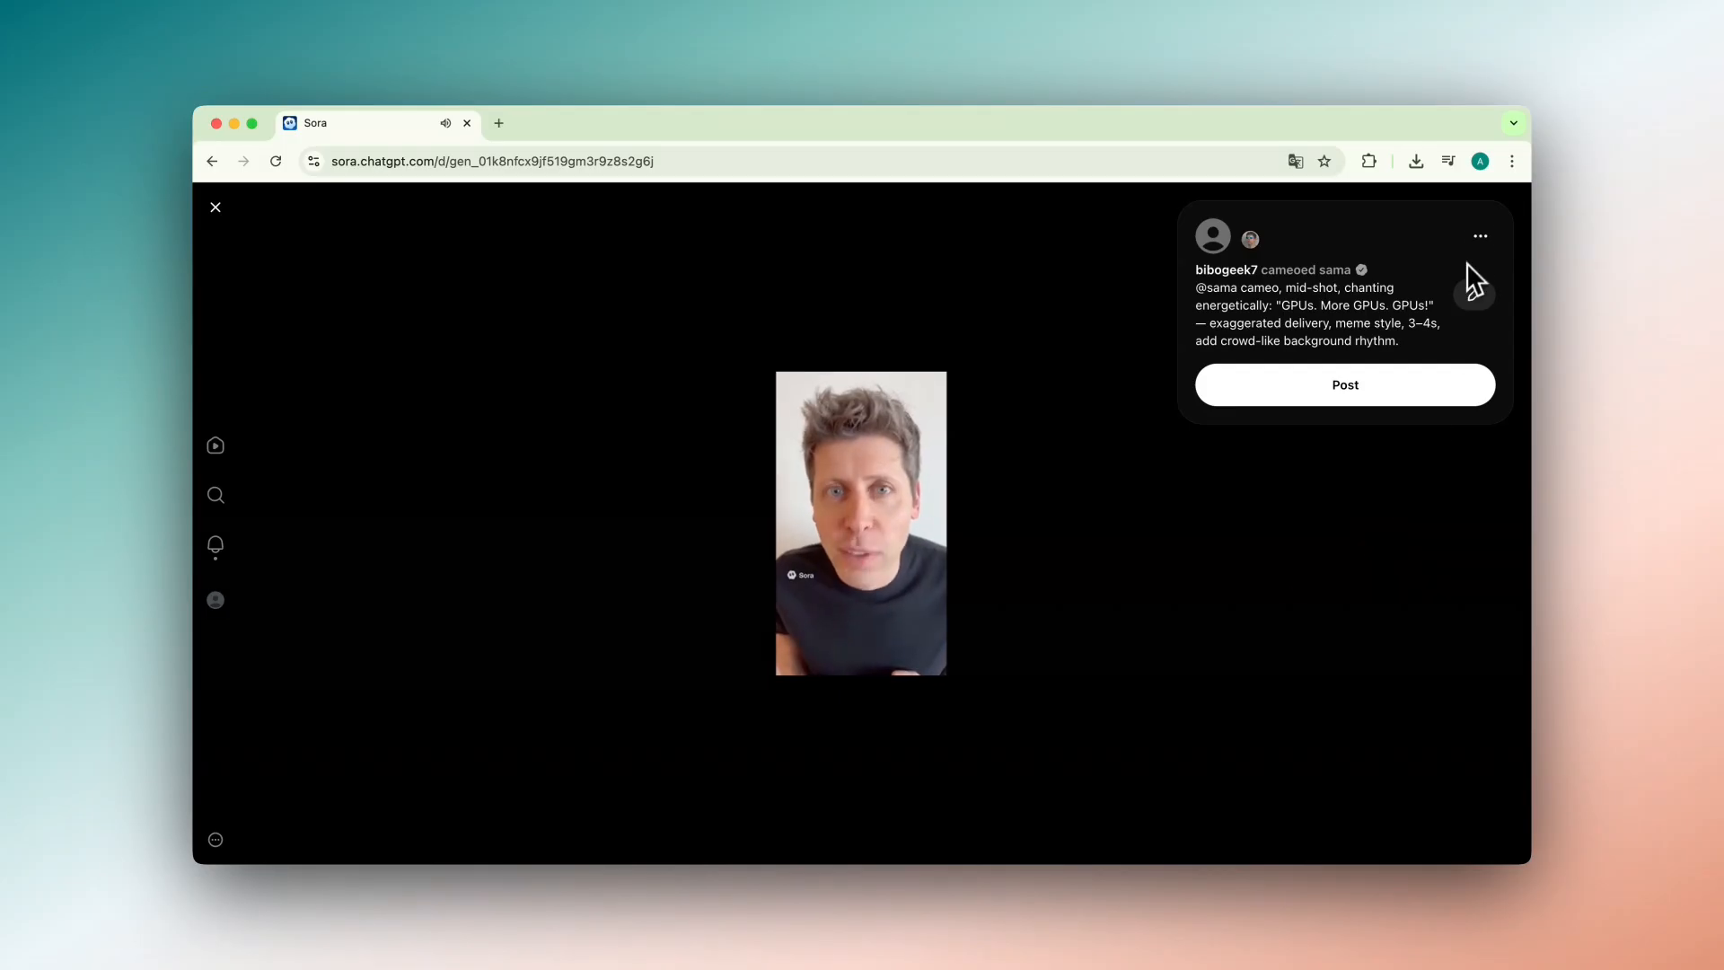
- Close the draft video viewer to return to the Sora explore feed
{"action": "left_click", "coordinate": [1478, 235]}
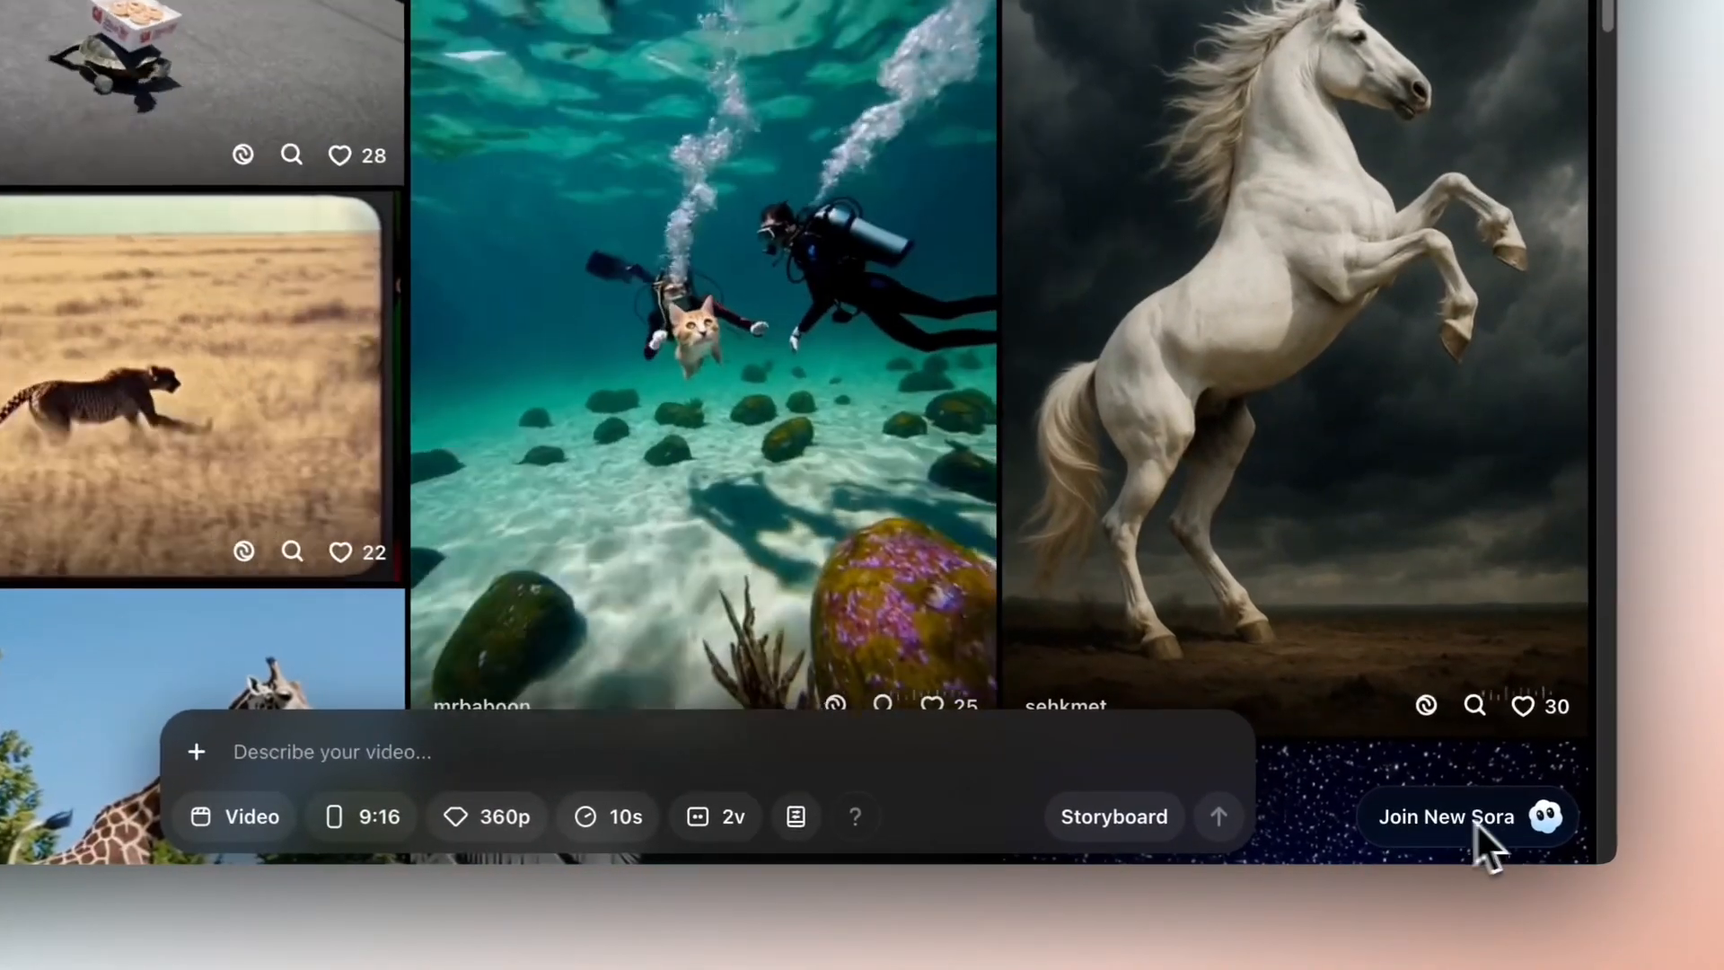
- Start joining the new Sora through 'Enter invite code' and type the code
{"action": "left_click", "coordinate": [1445, 816]}
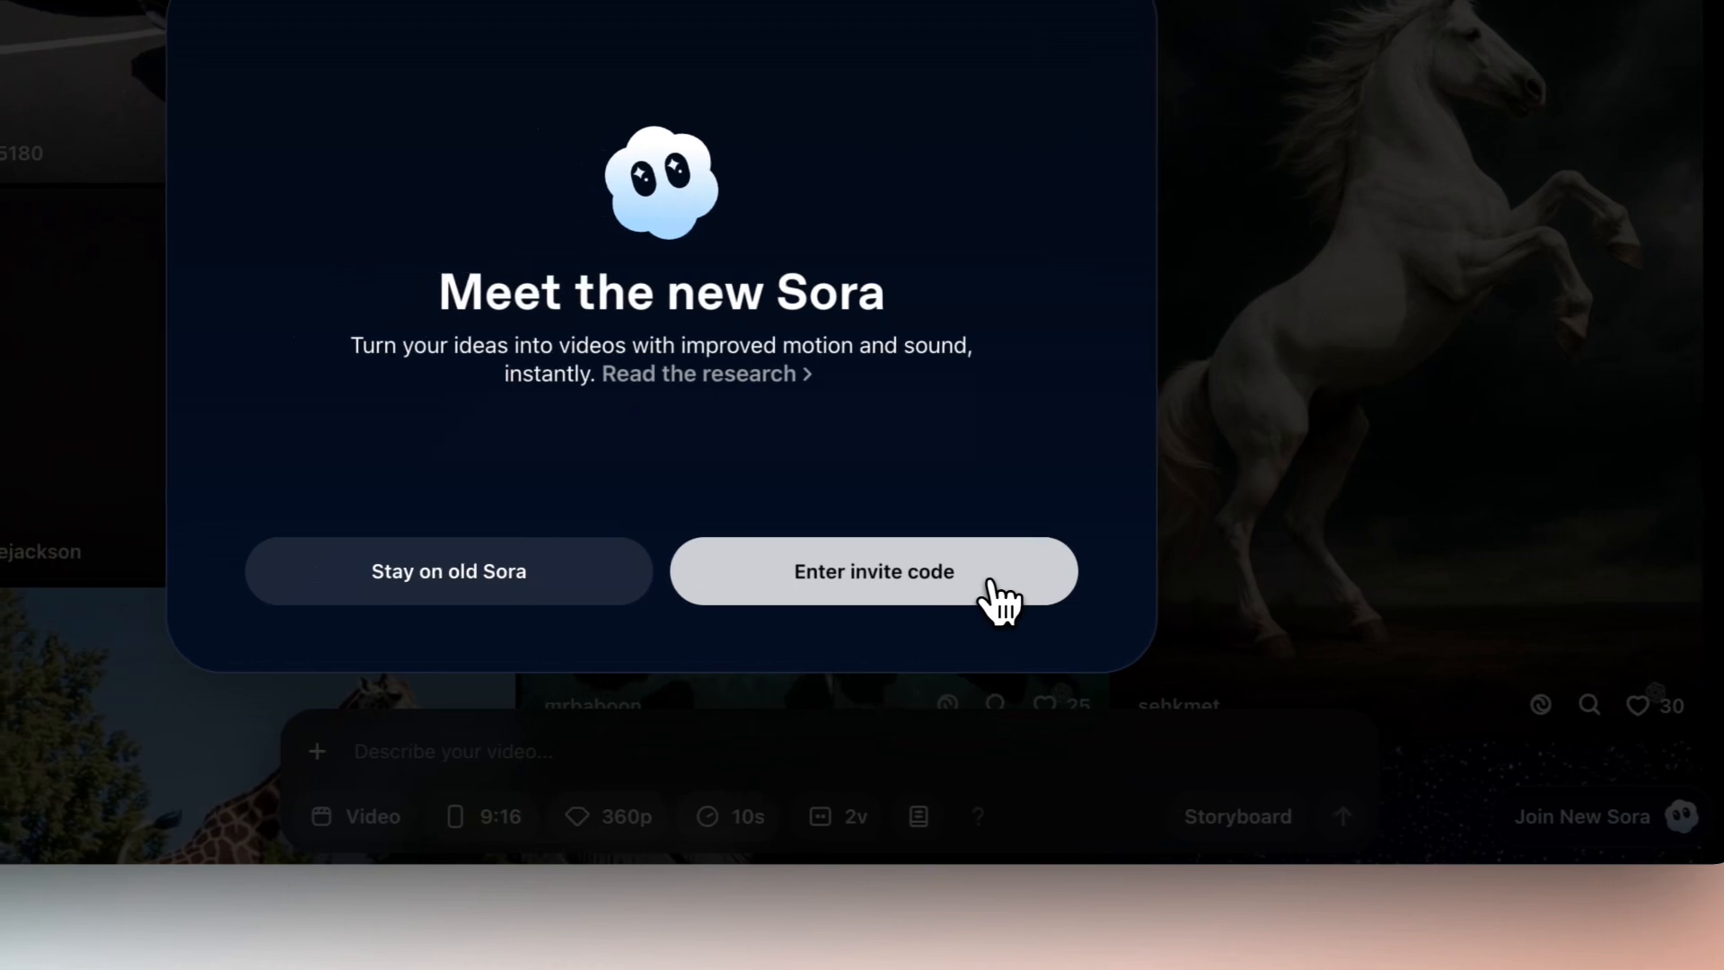
{"action": "left_click", "coordinate": [871, 571]}
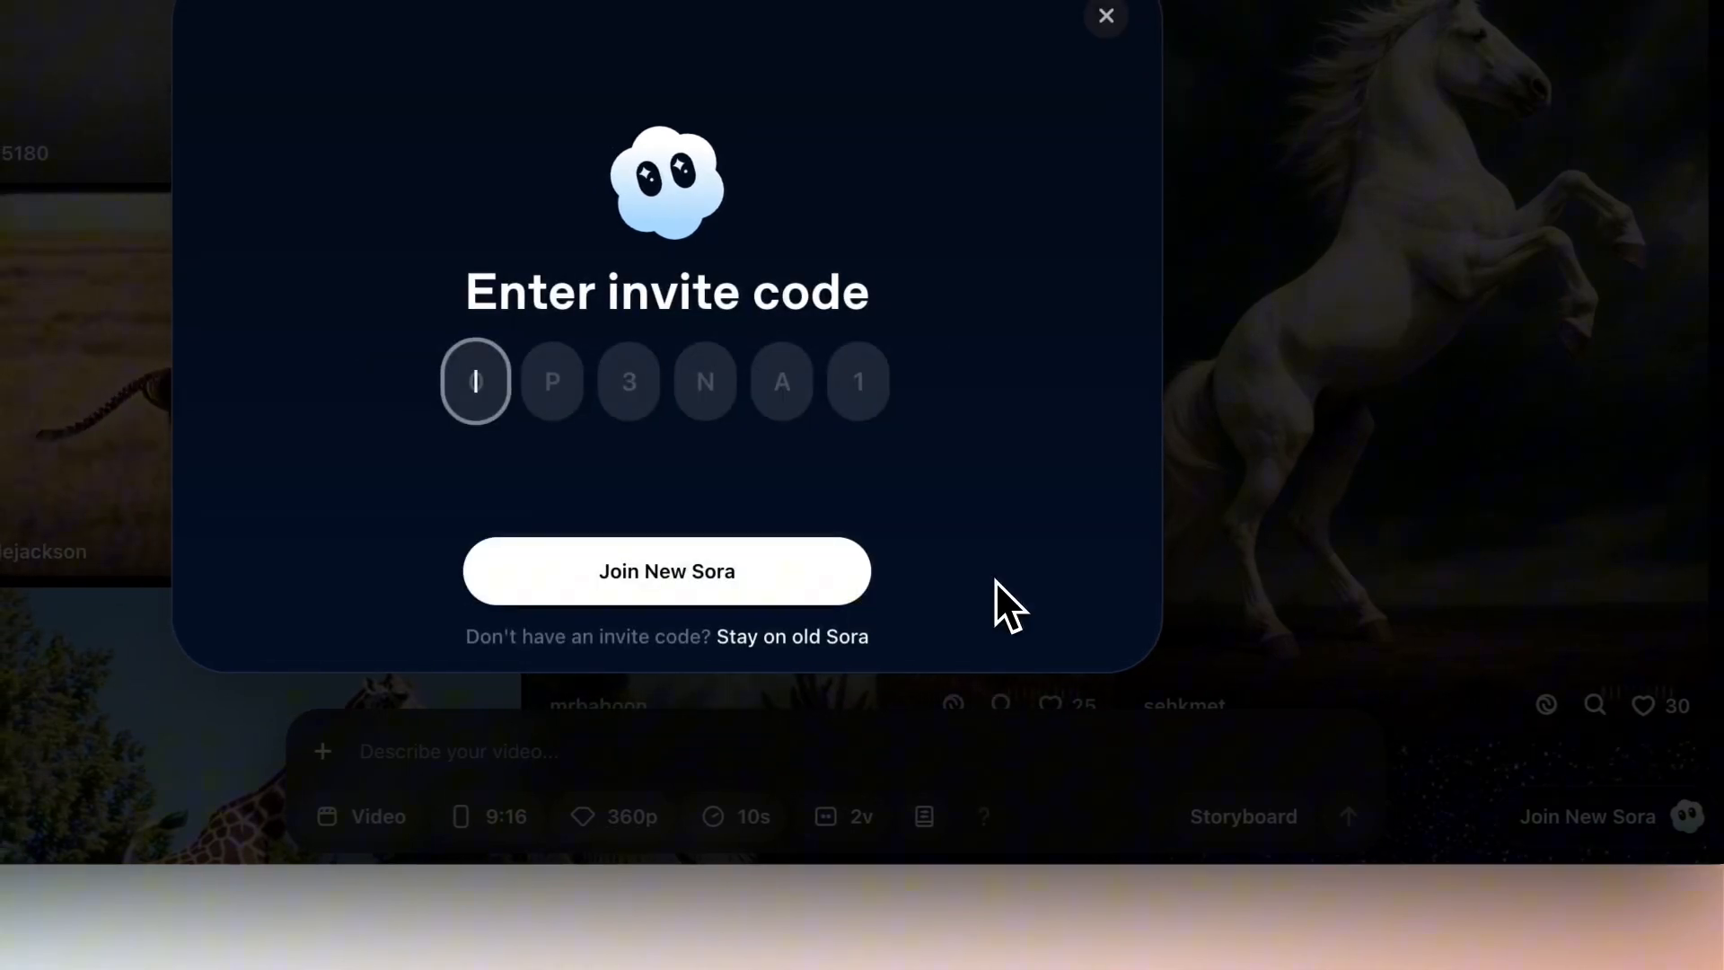
{"action": "type", "text": "0"}
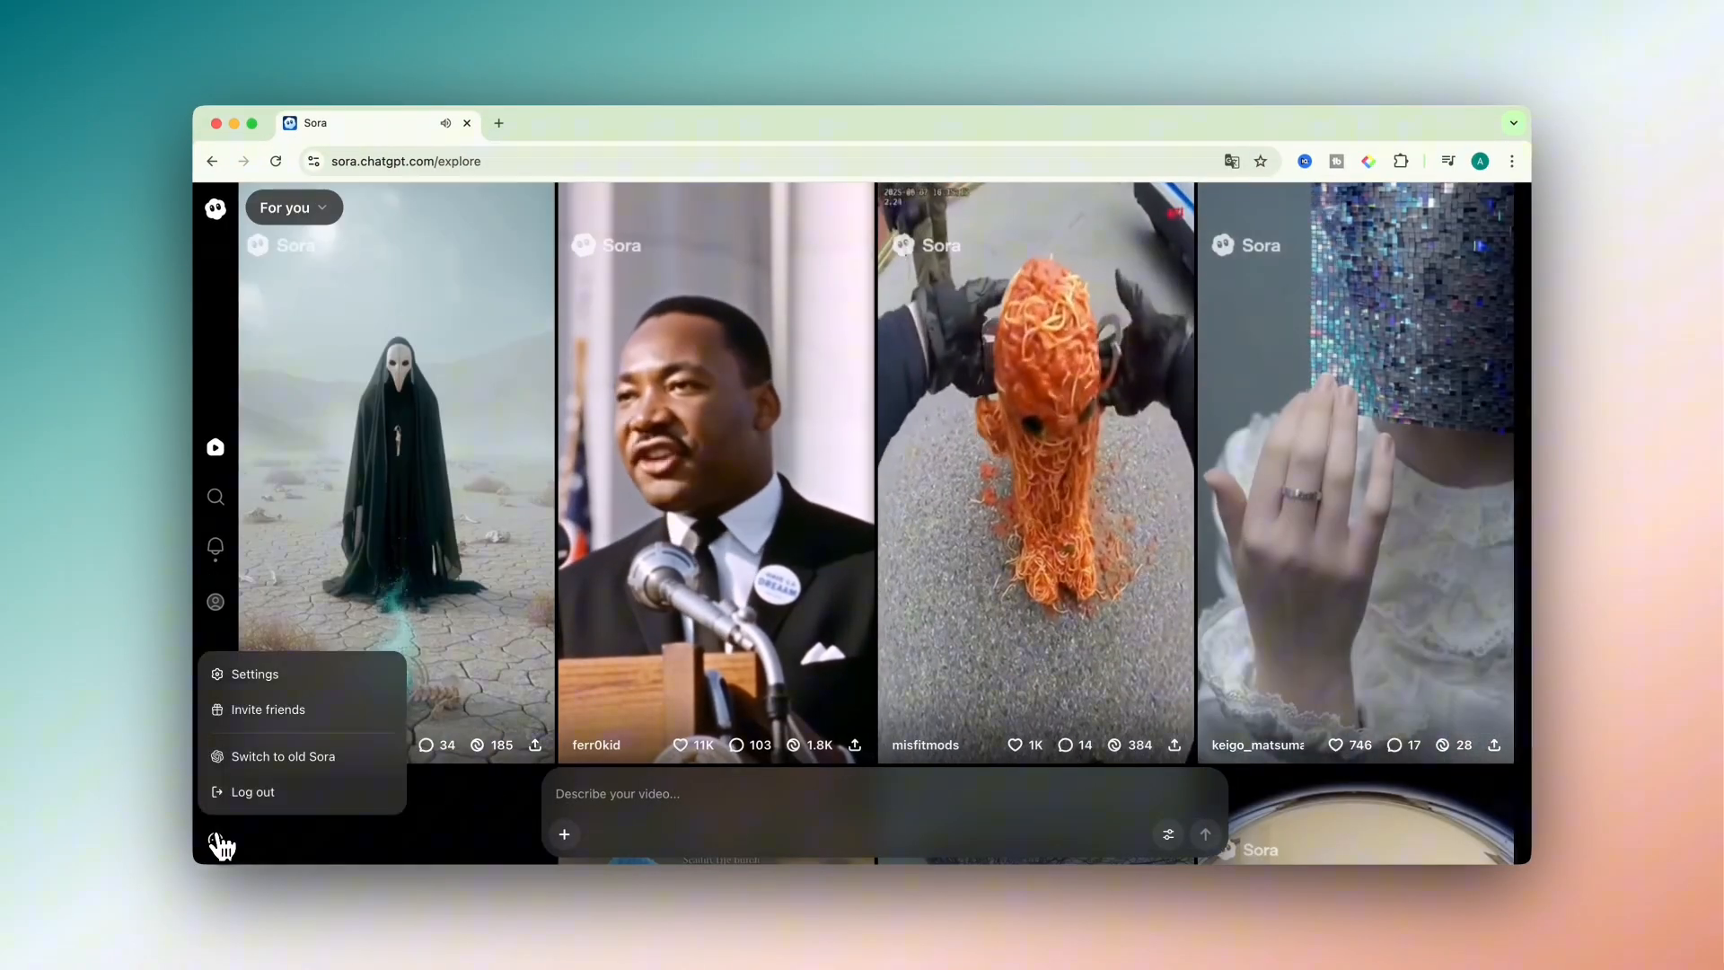
- Switch to old Sora, submit the invite code via 'Join New Sora', then choose 'Get started'
{"action": "left_click", "coordinate": [267, 709]}
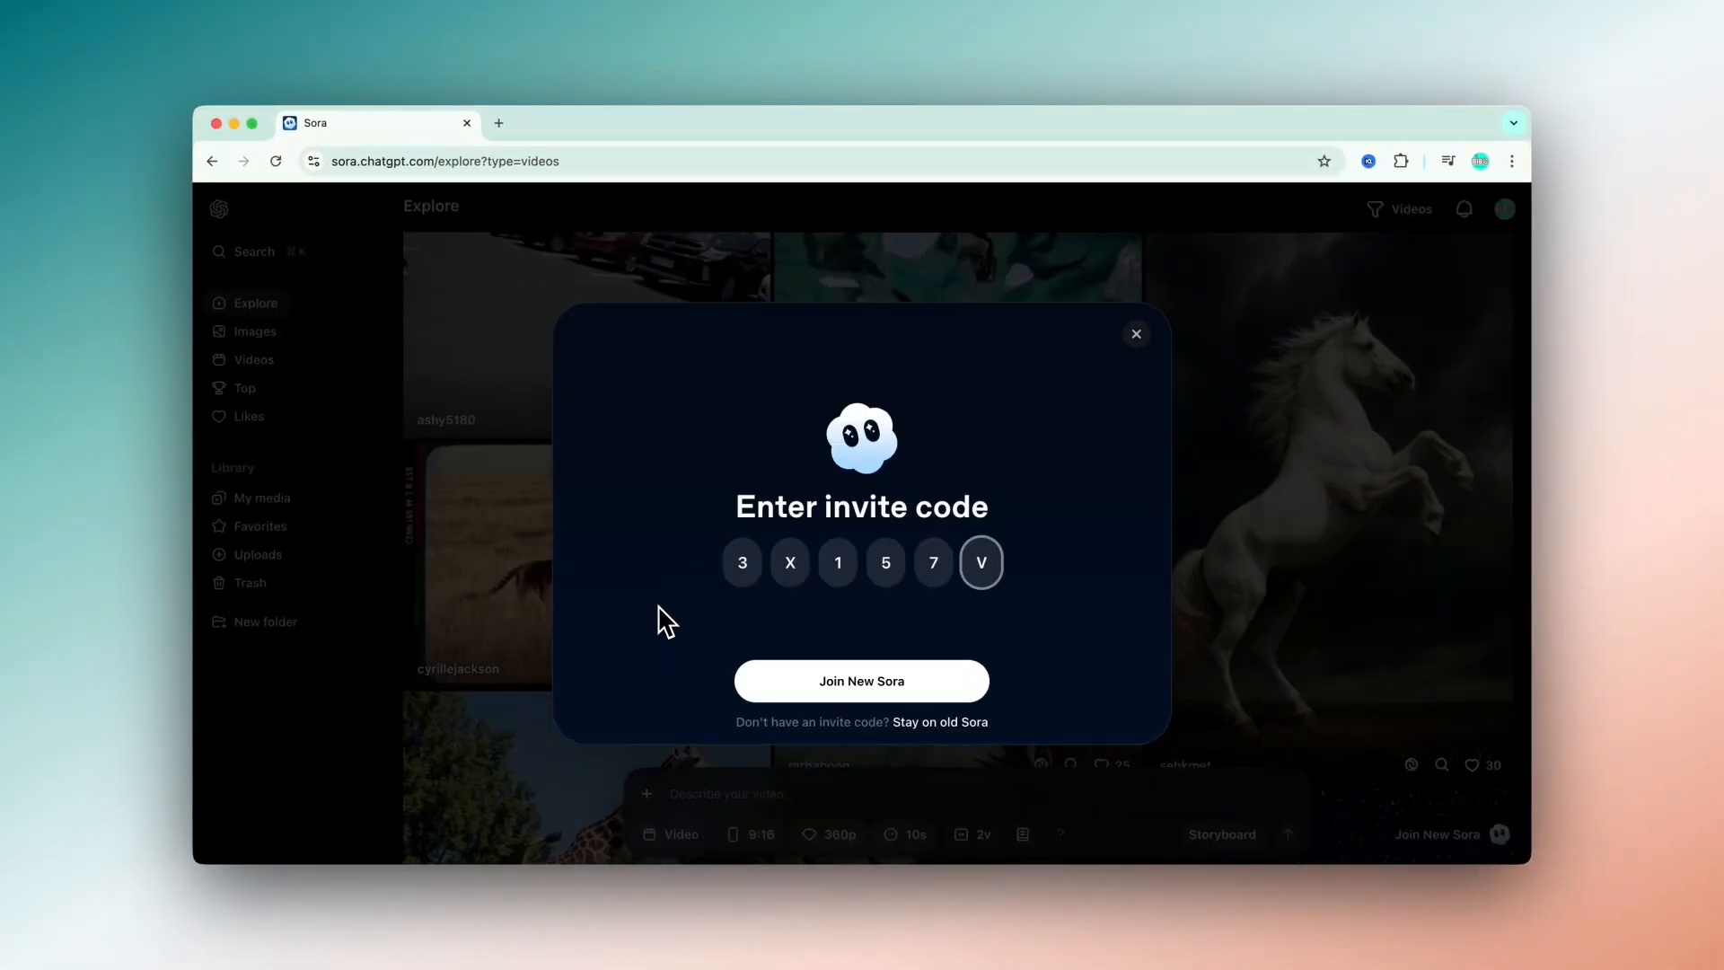
{"action": "left_click", "coordinate": [862, 680]}
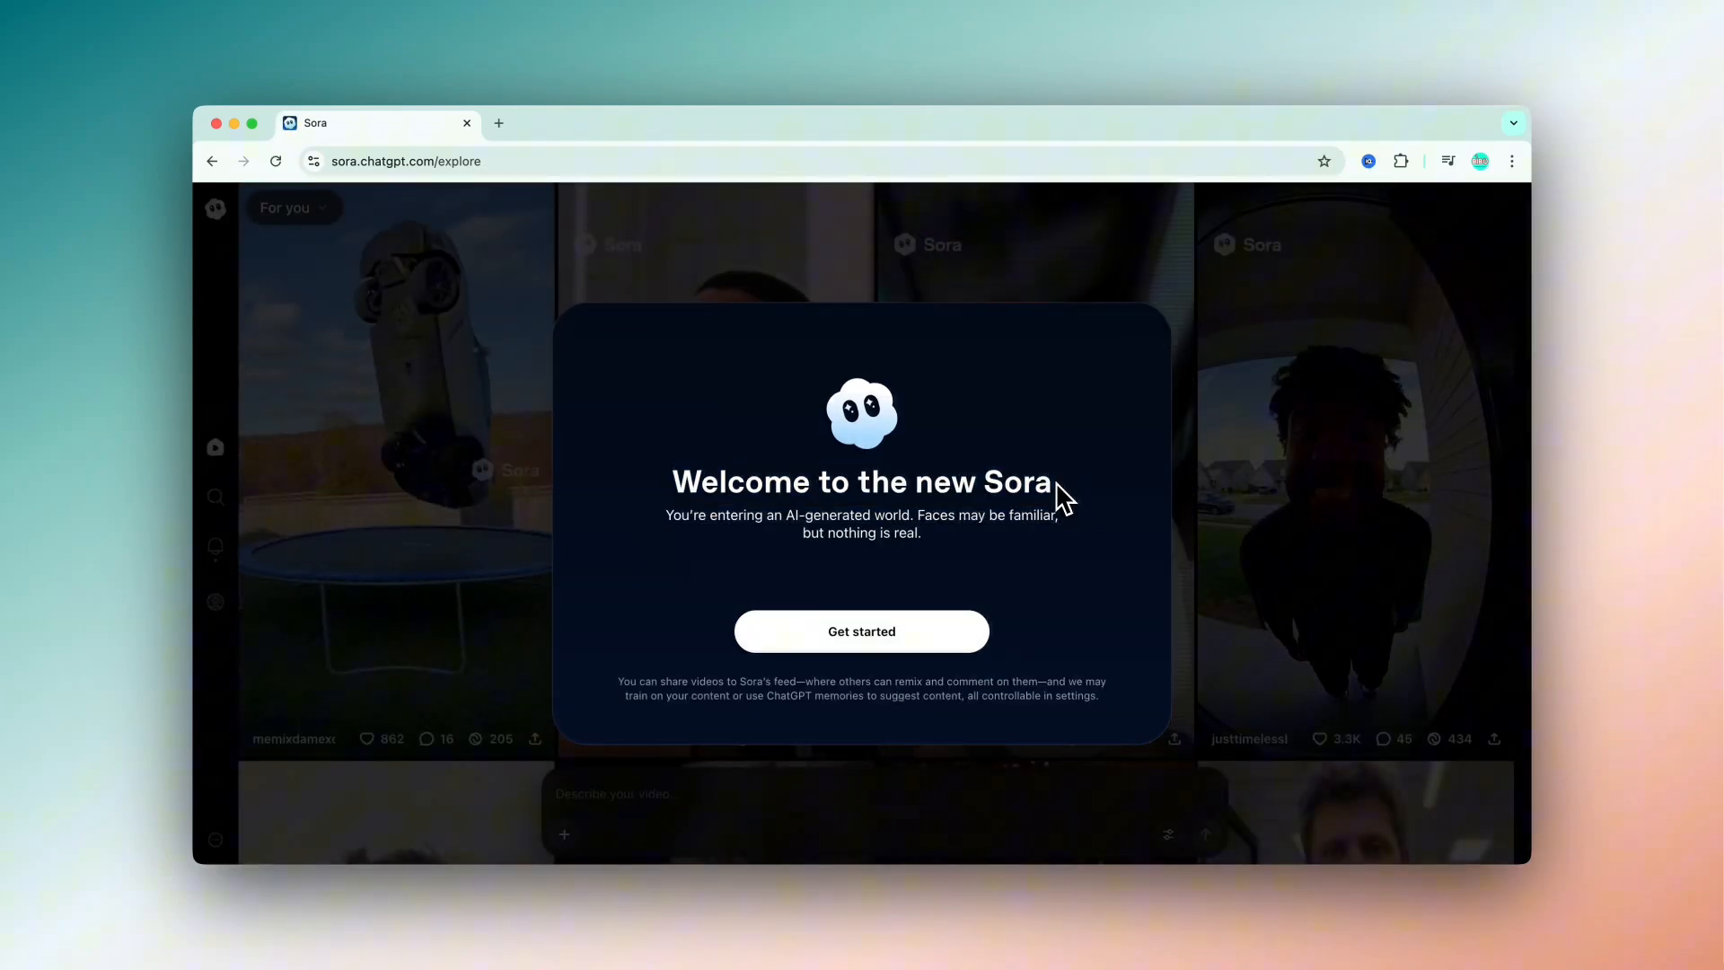
{"action": "left_click", "coordinate": [861, 630]}
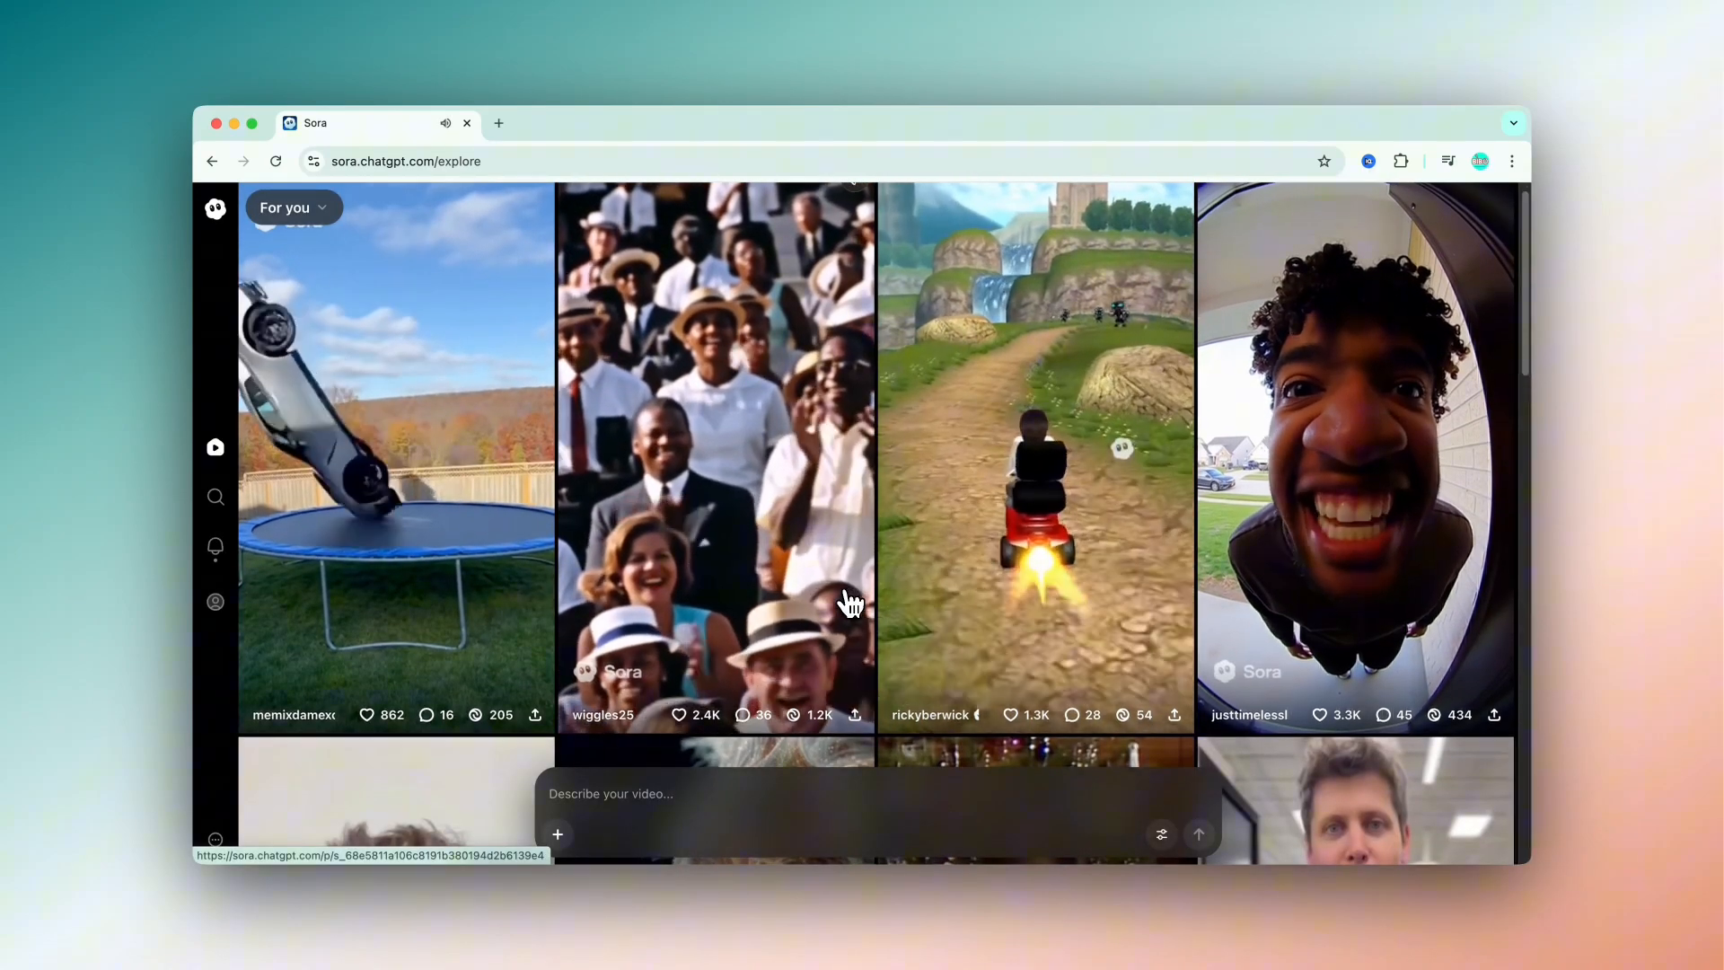
{"action": "scroll", "scroll_direction": "down", "scroll_amount": 3}
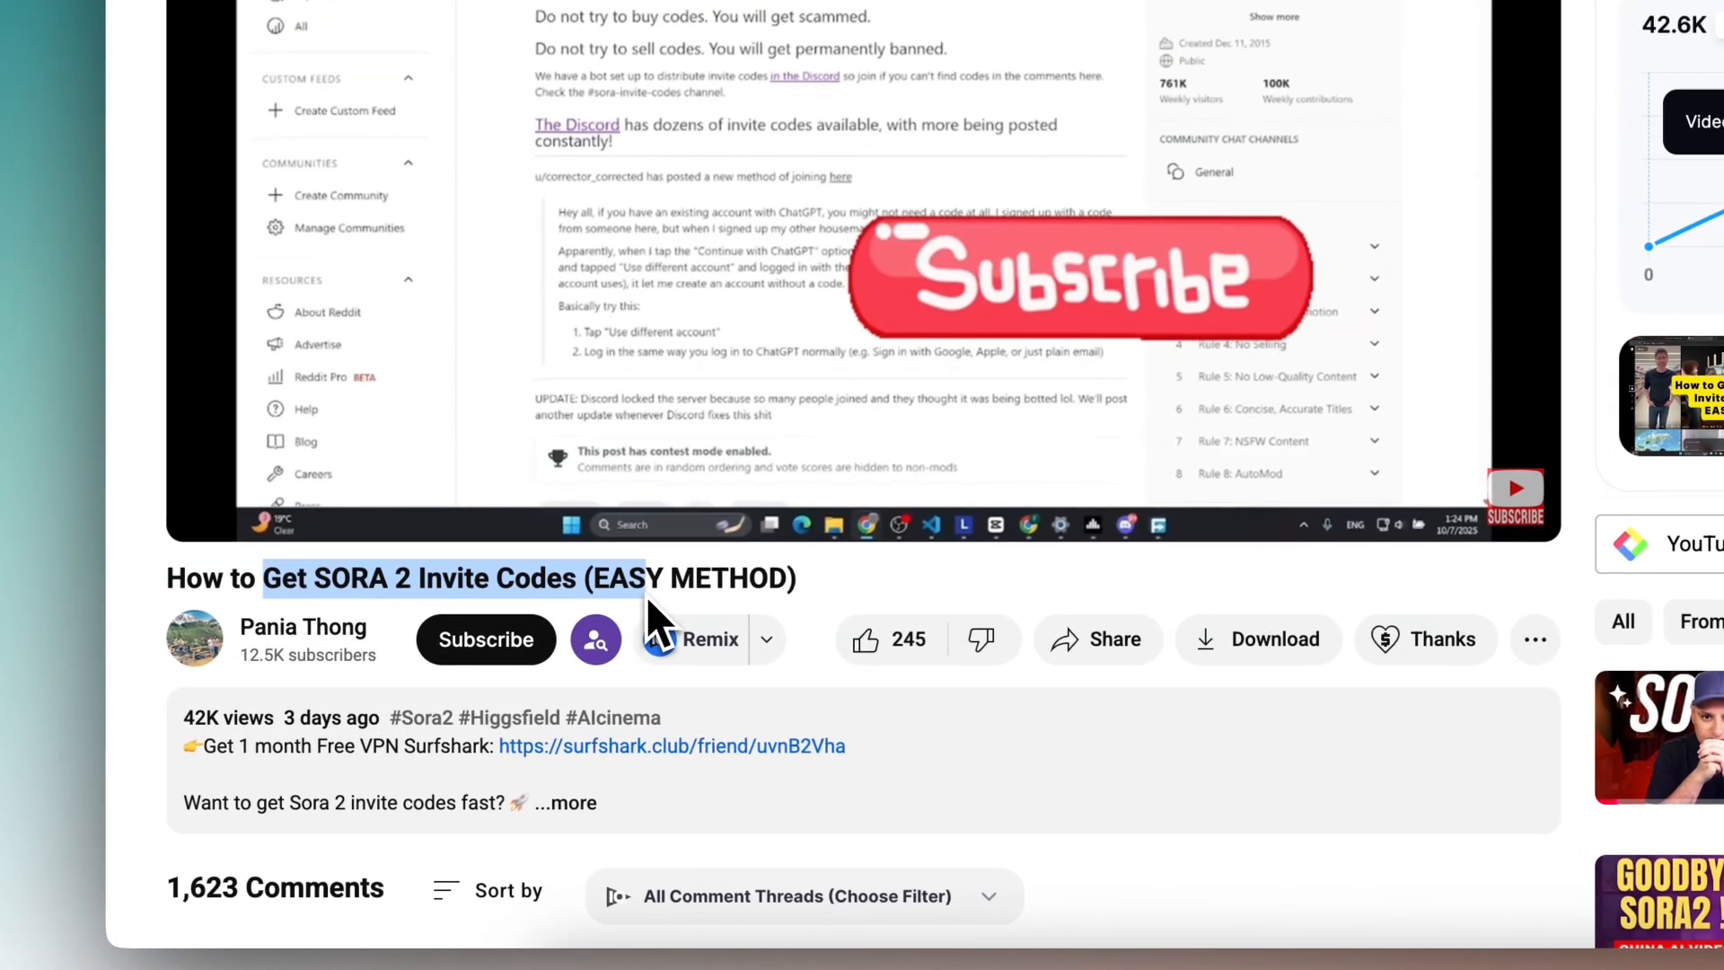
- Expand the 72 replies under the first Sora 2 video's pinned comment
{"action": "scroll", "scroll_direction": "down", "scroll_amount": 3}
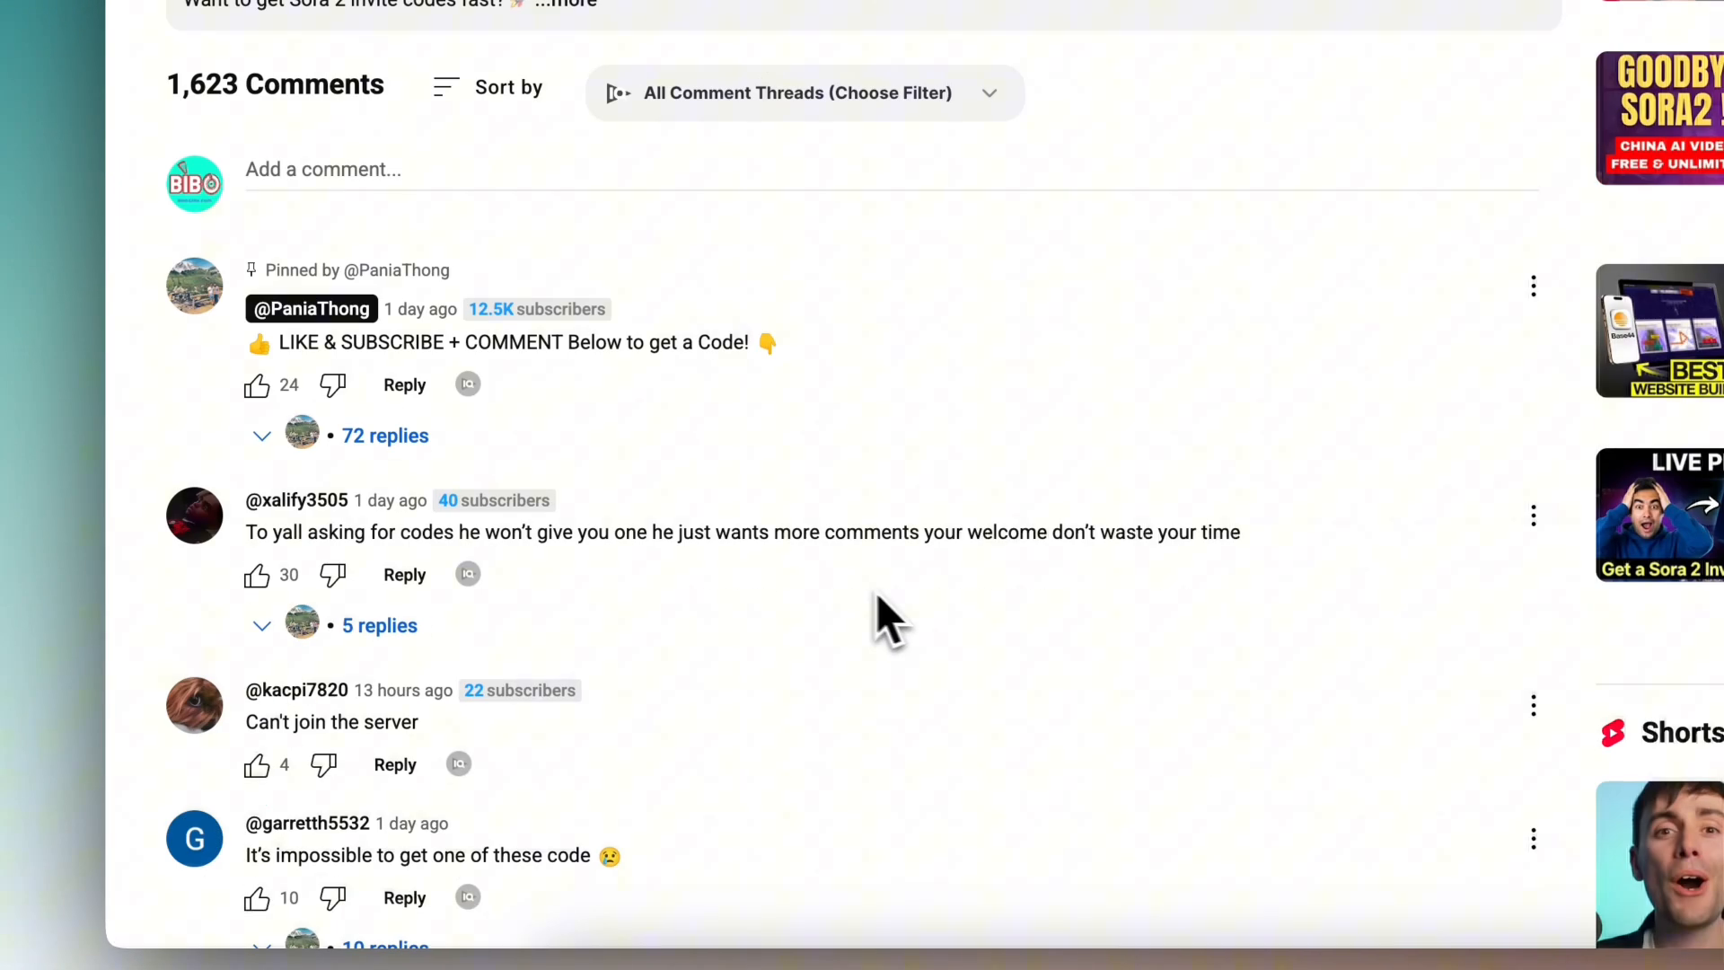
{"action": "left_click", "coordinate": [386, 435]}
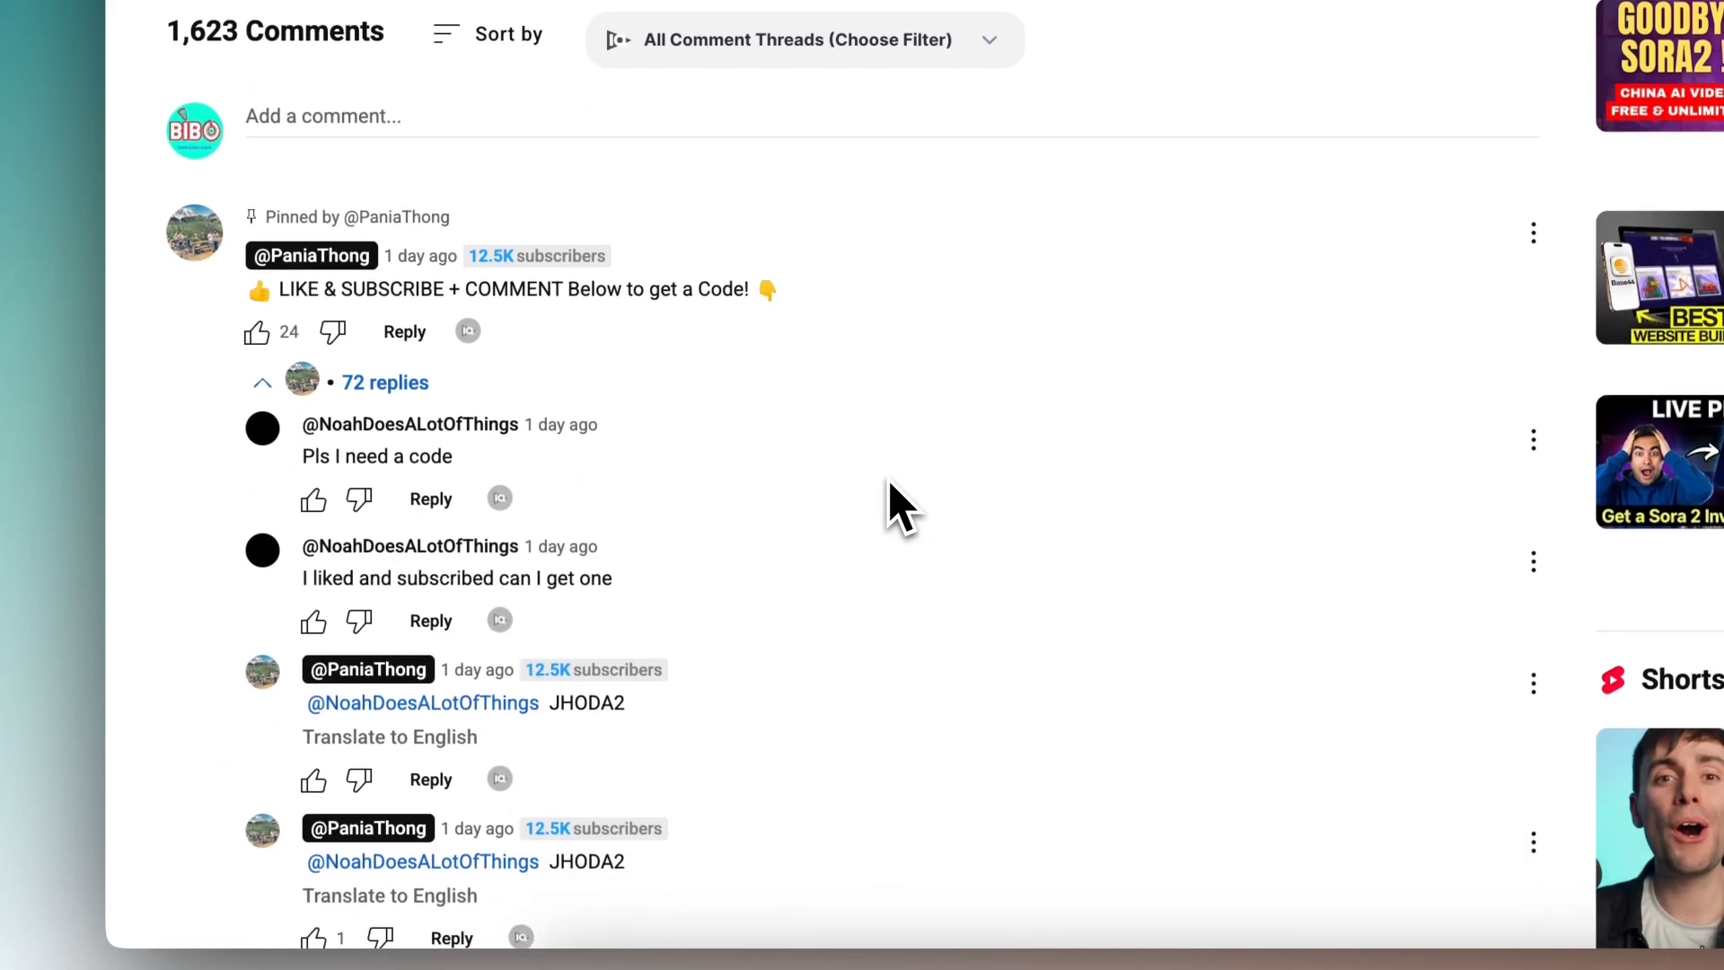
{"action": "scroll", "scroll_direction": "down", "scroll_amount": 3}
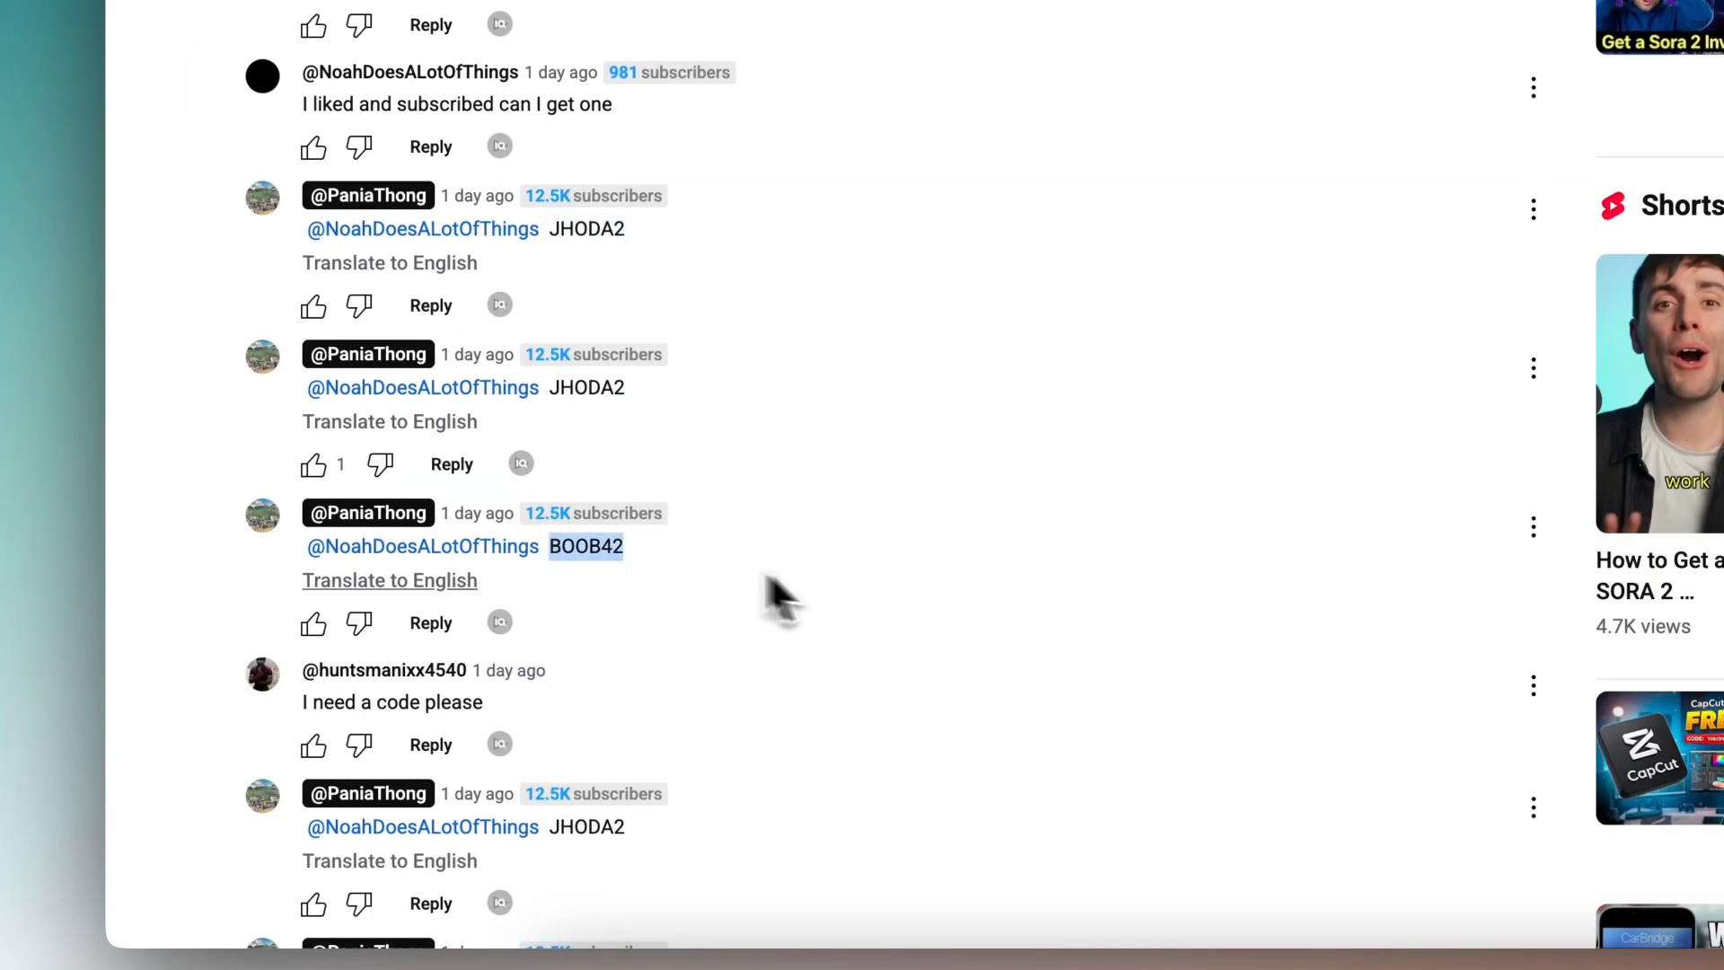
- On the second Sora 2 video, expand the pinned comment's 10 replies
{"action": "left_click", "coordinate": [792, 132]}
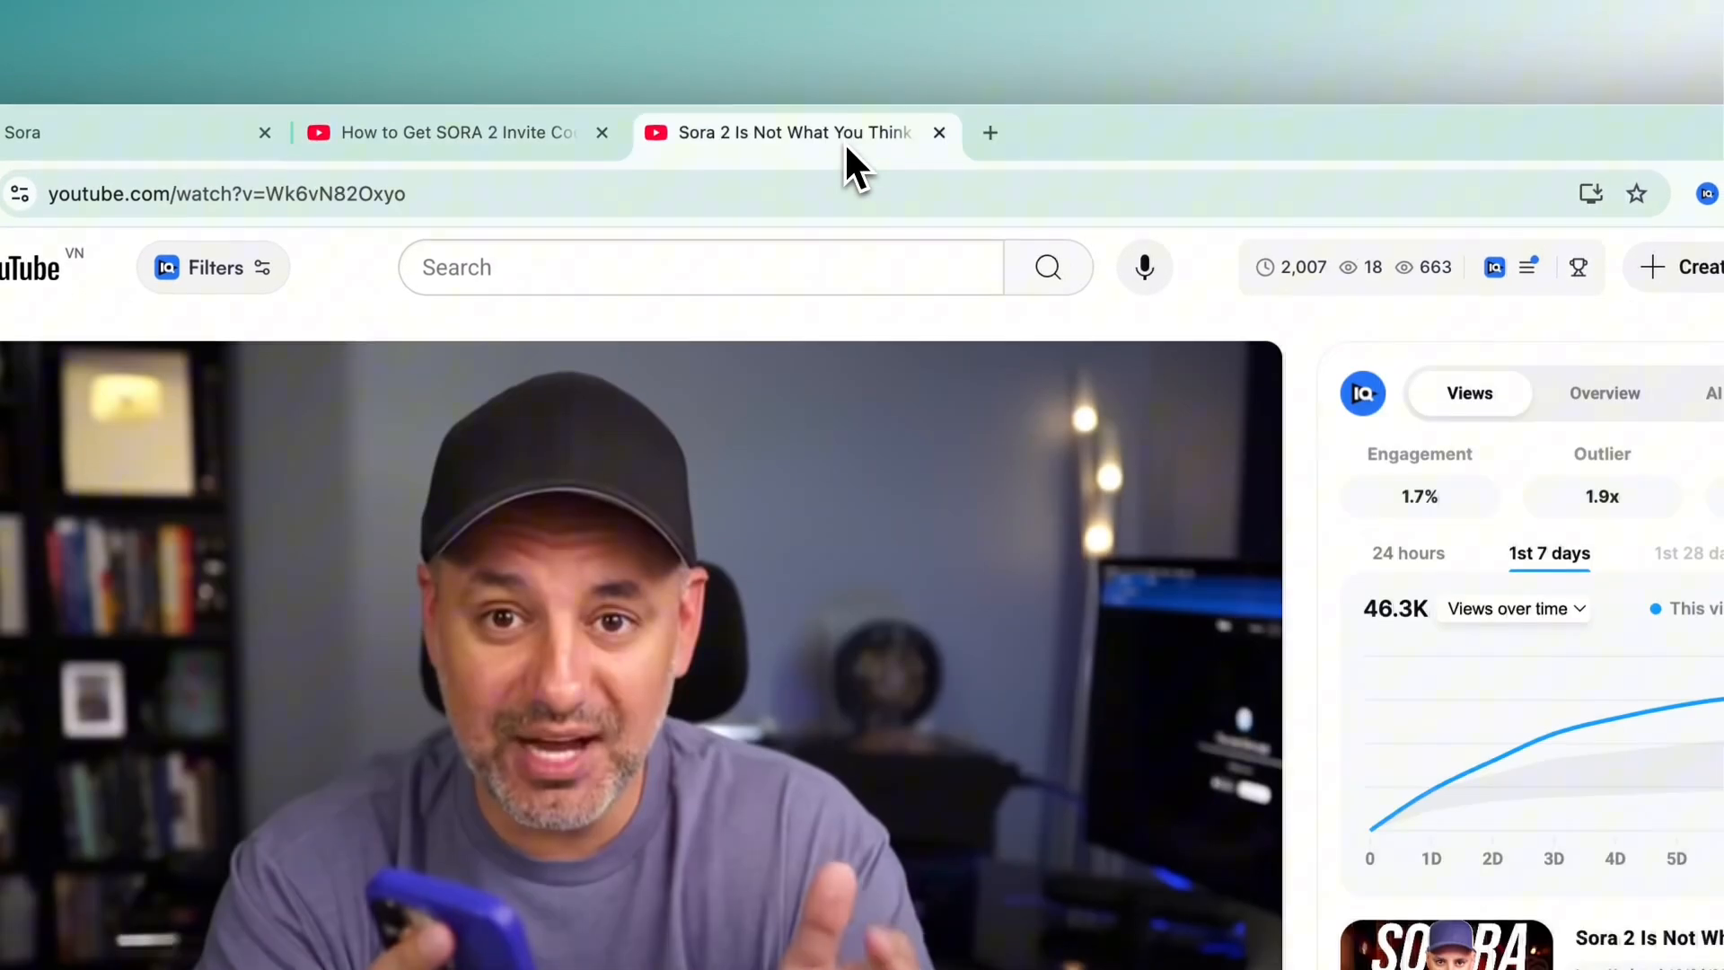
{"action": "scroll", "scroll_direction": "down", "scroll_amount": 3}
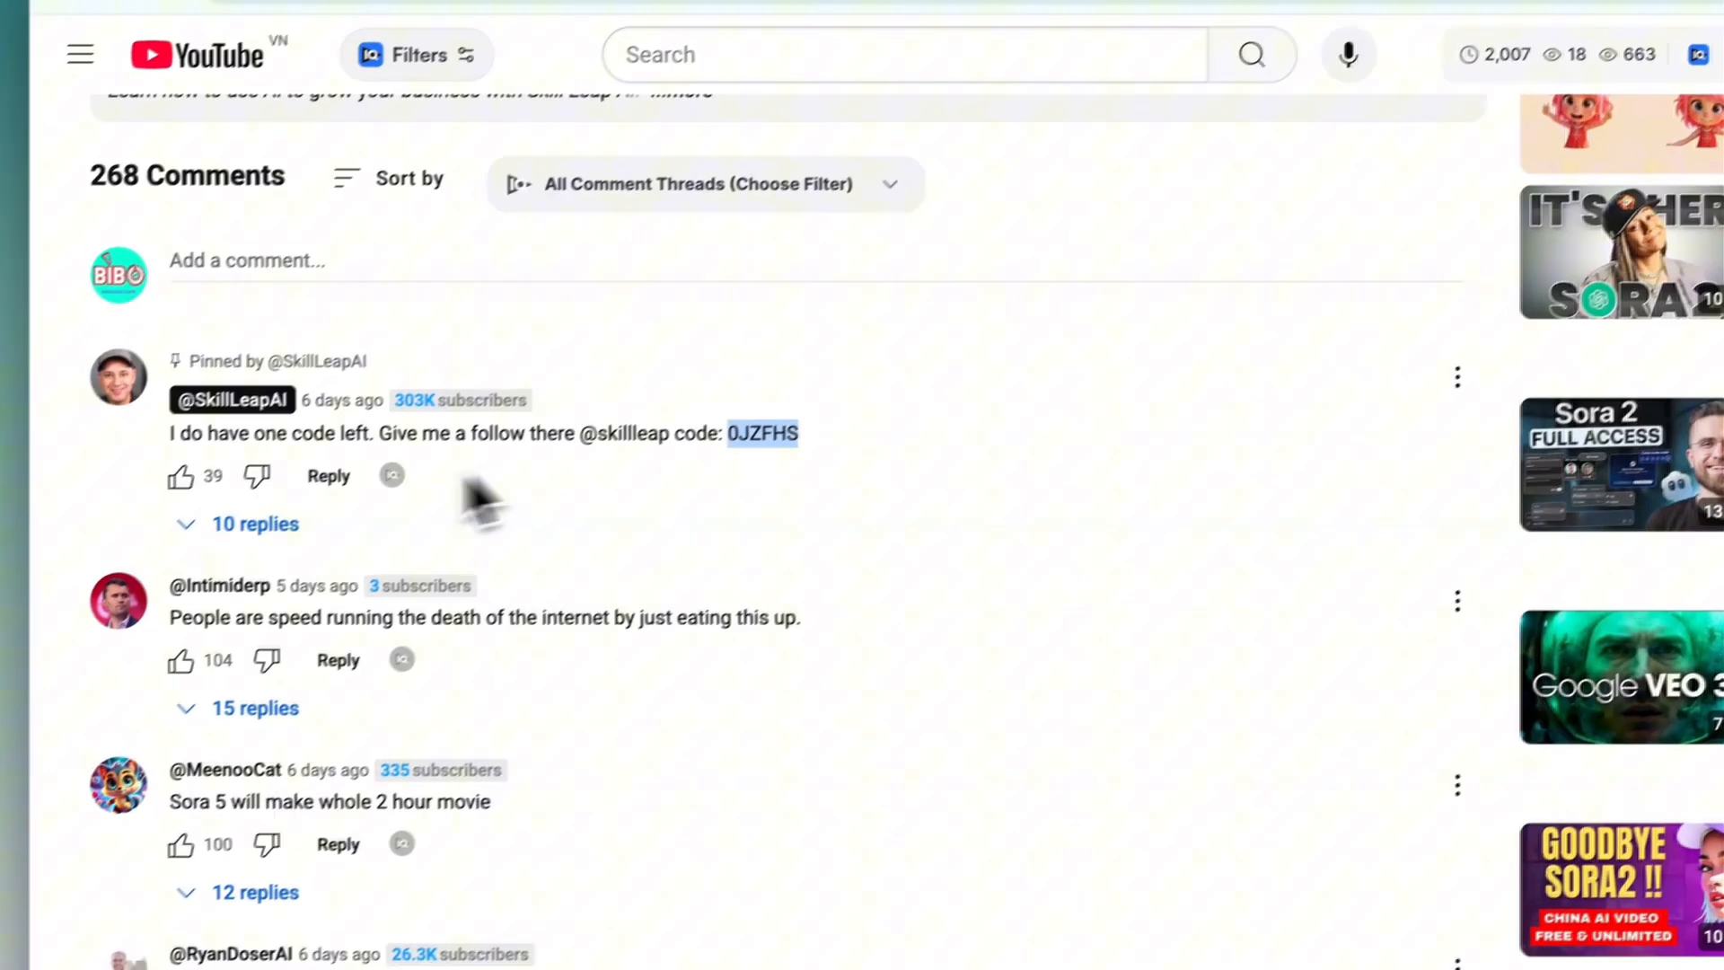
{"action": "left_click", "coordinate": [255, 523]}
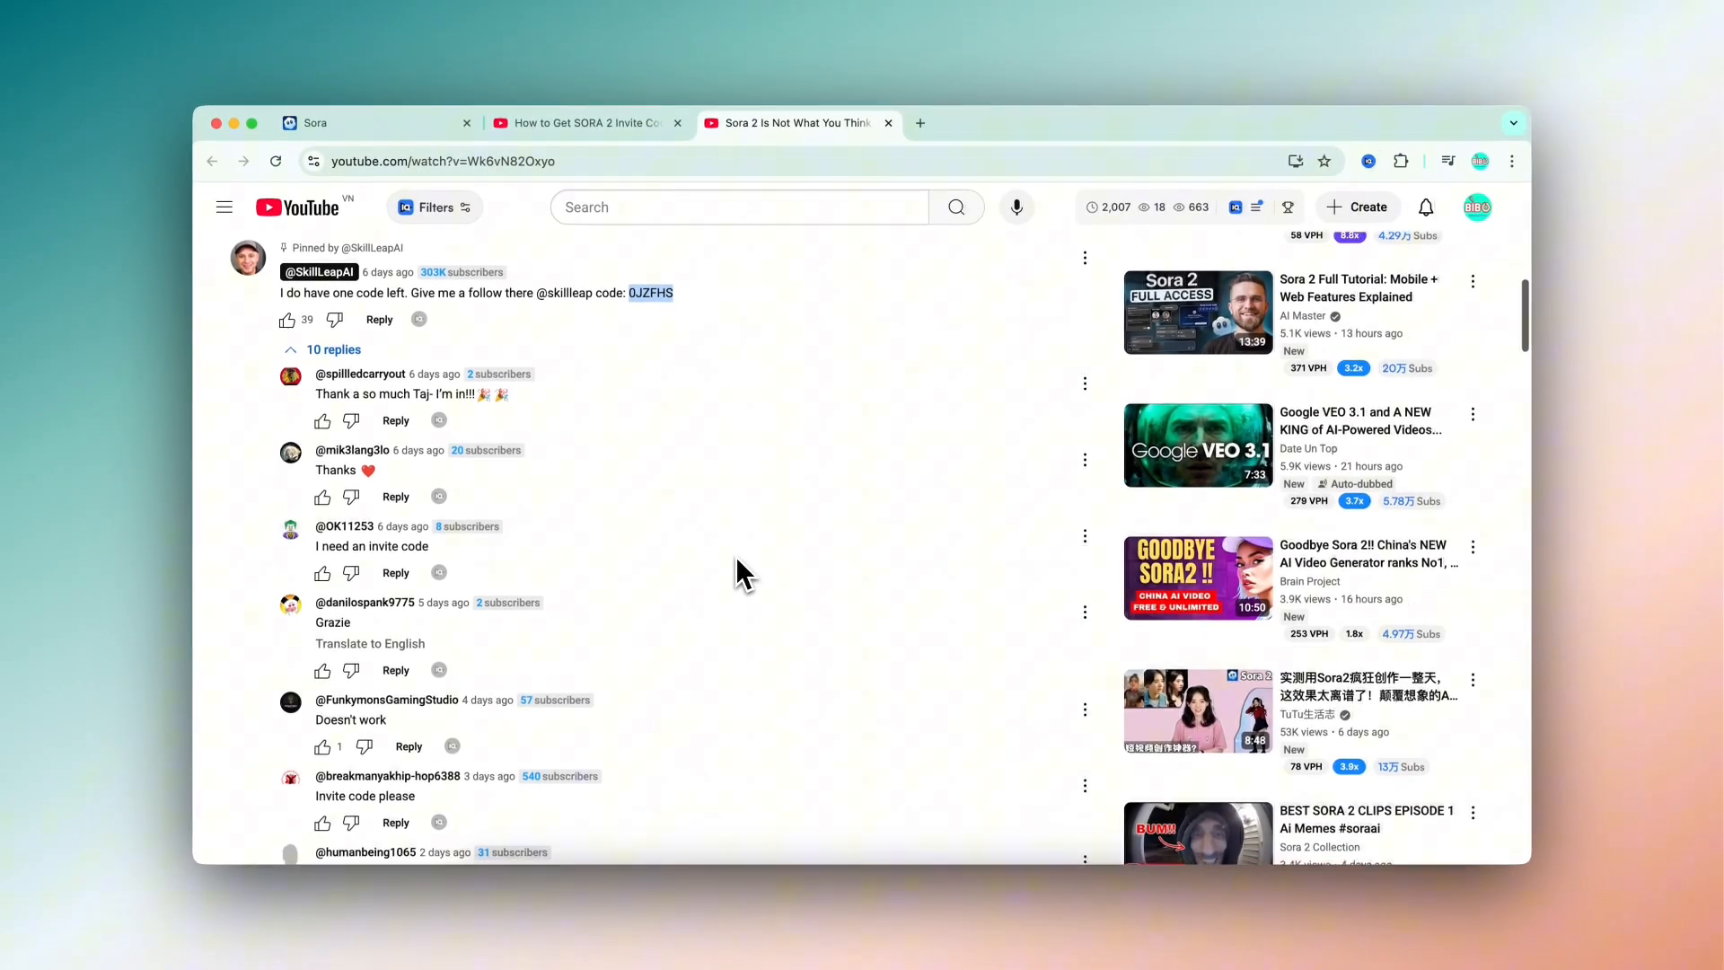
{"action": "scroll", "scroll_direction": "down", "scroll_amount": 3}
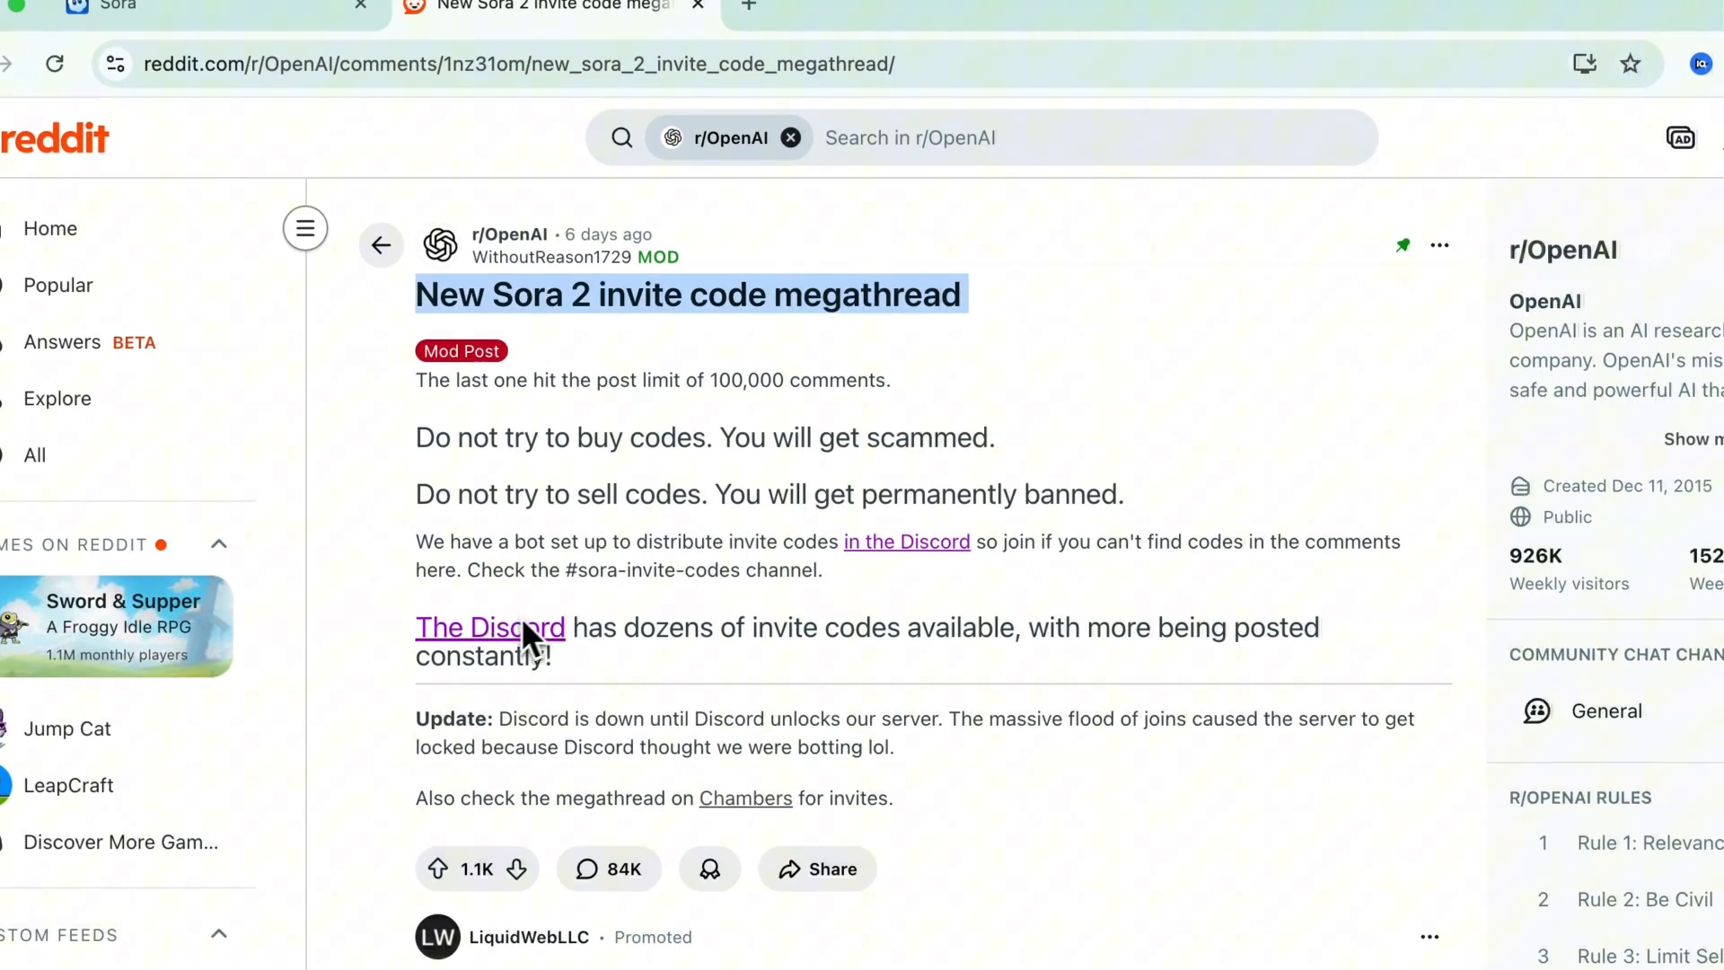
- Join the AI Programming And Chat Discord server from the megathread's Discord link
{"action": "left_click", "coordinate": [489, 626]}
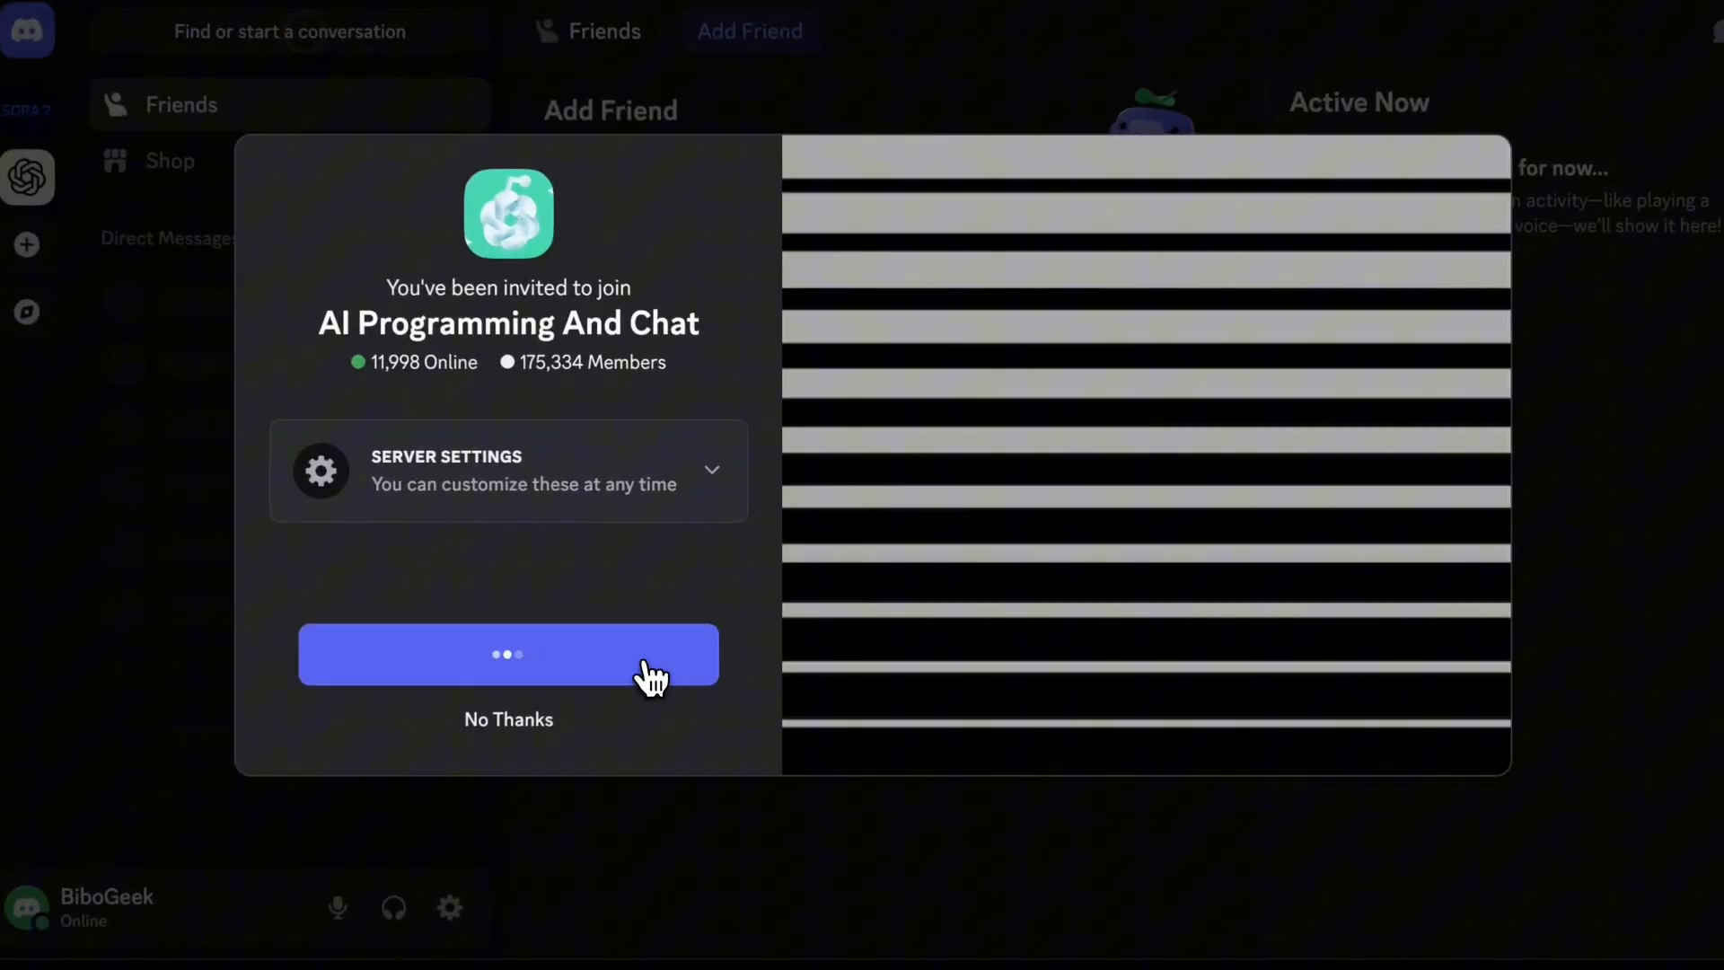
{"action": "left_click", "coordinate": [508, 655]}
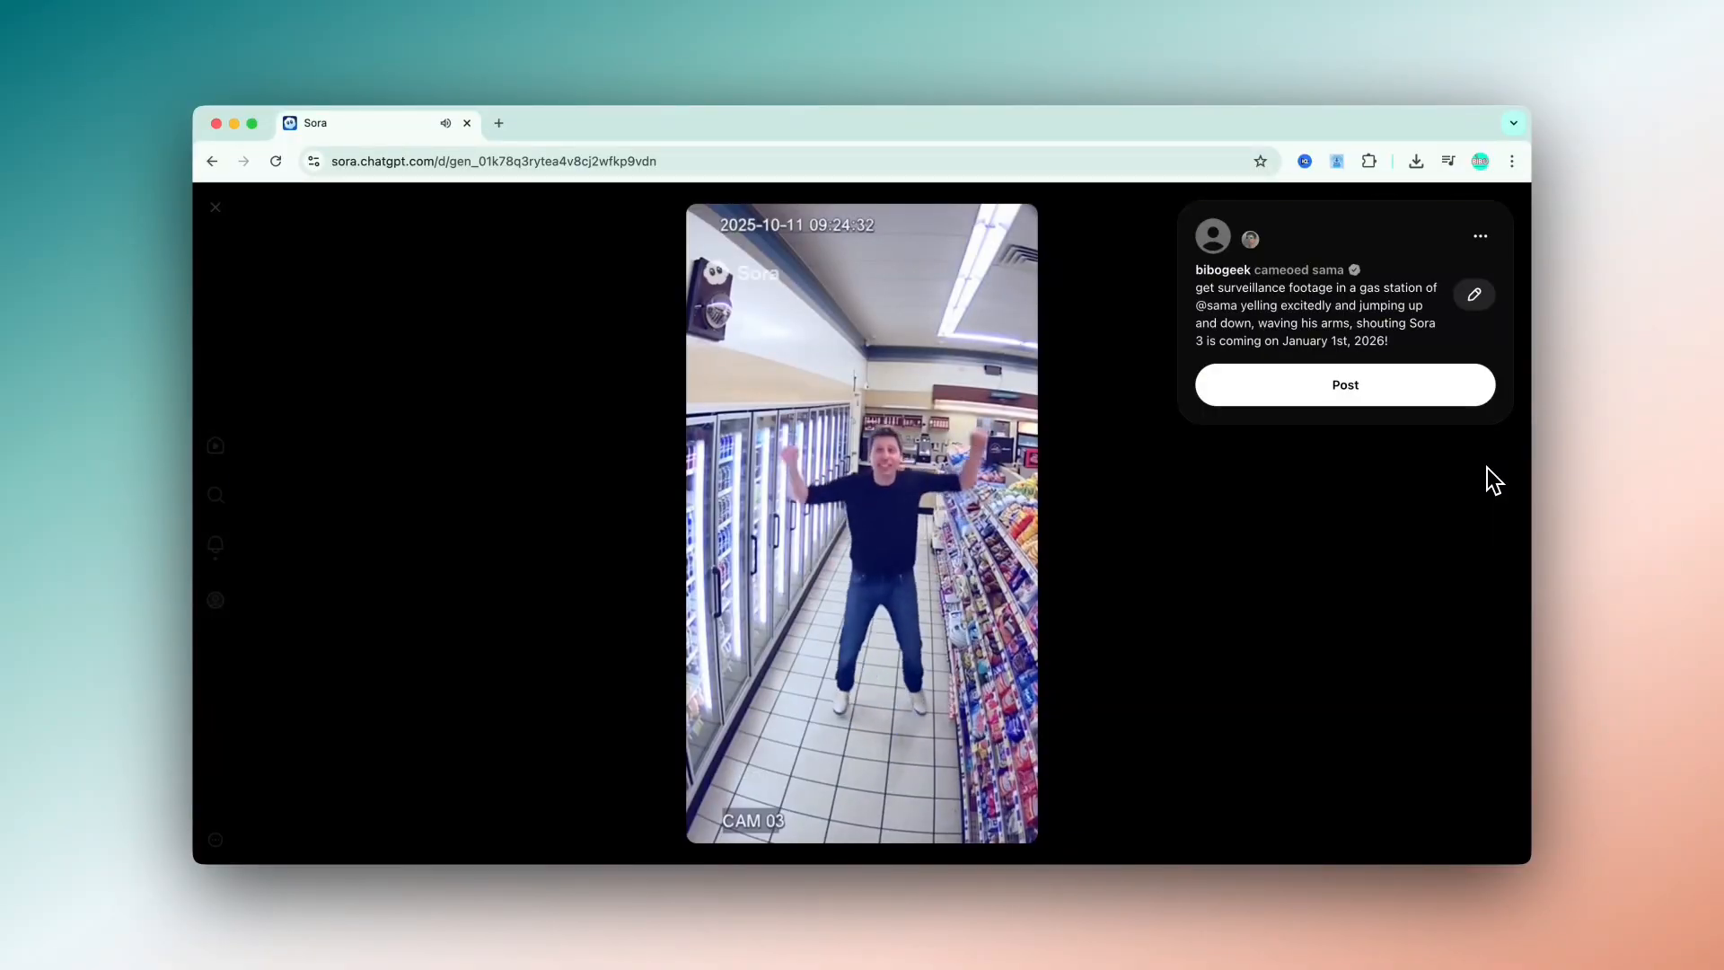
- Browse Profile > Drafts and open the apron-clad man's burnt-toast kitchen draft
{"action": "left_click", "coordinate": [1473, 294]}
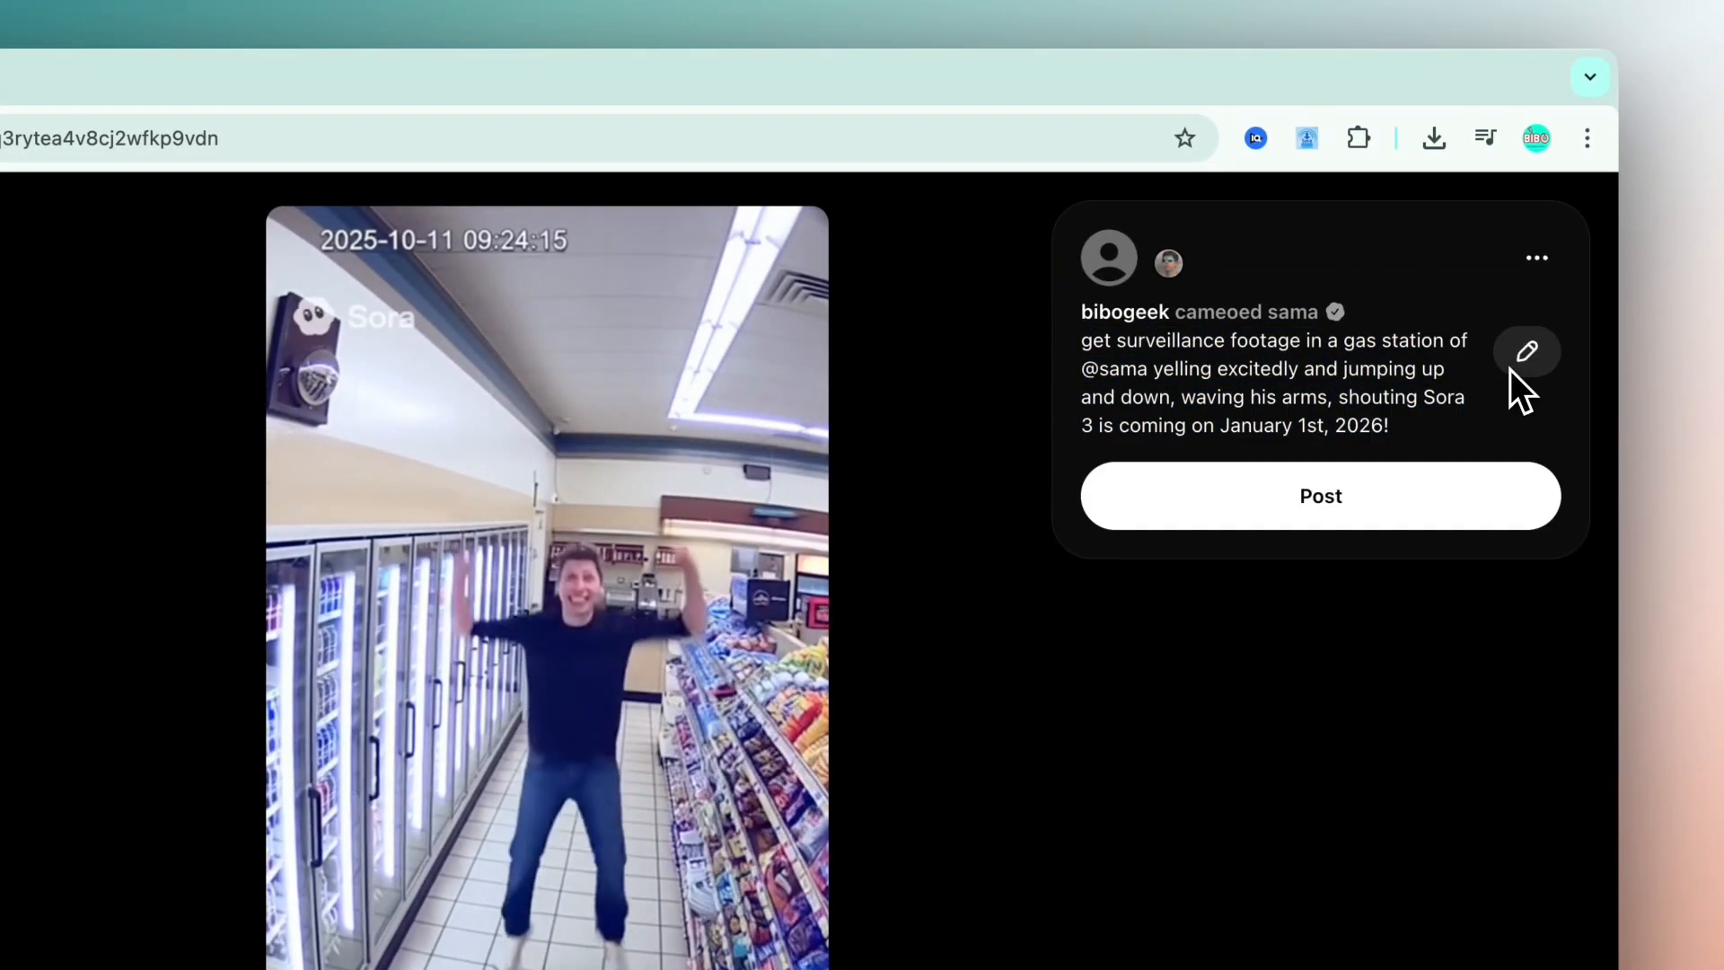
{"action": "left_click", "coordinate": [1319, 495]}
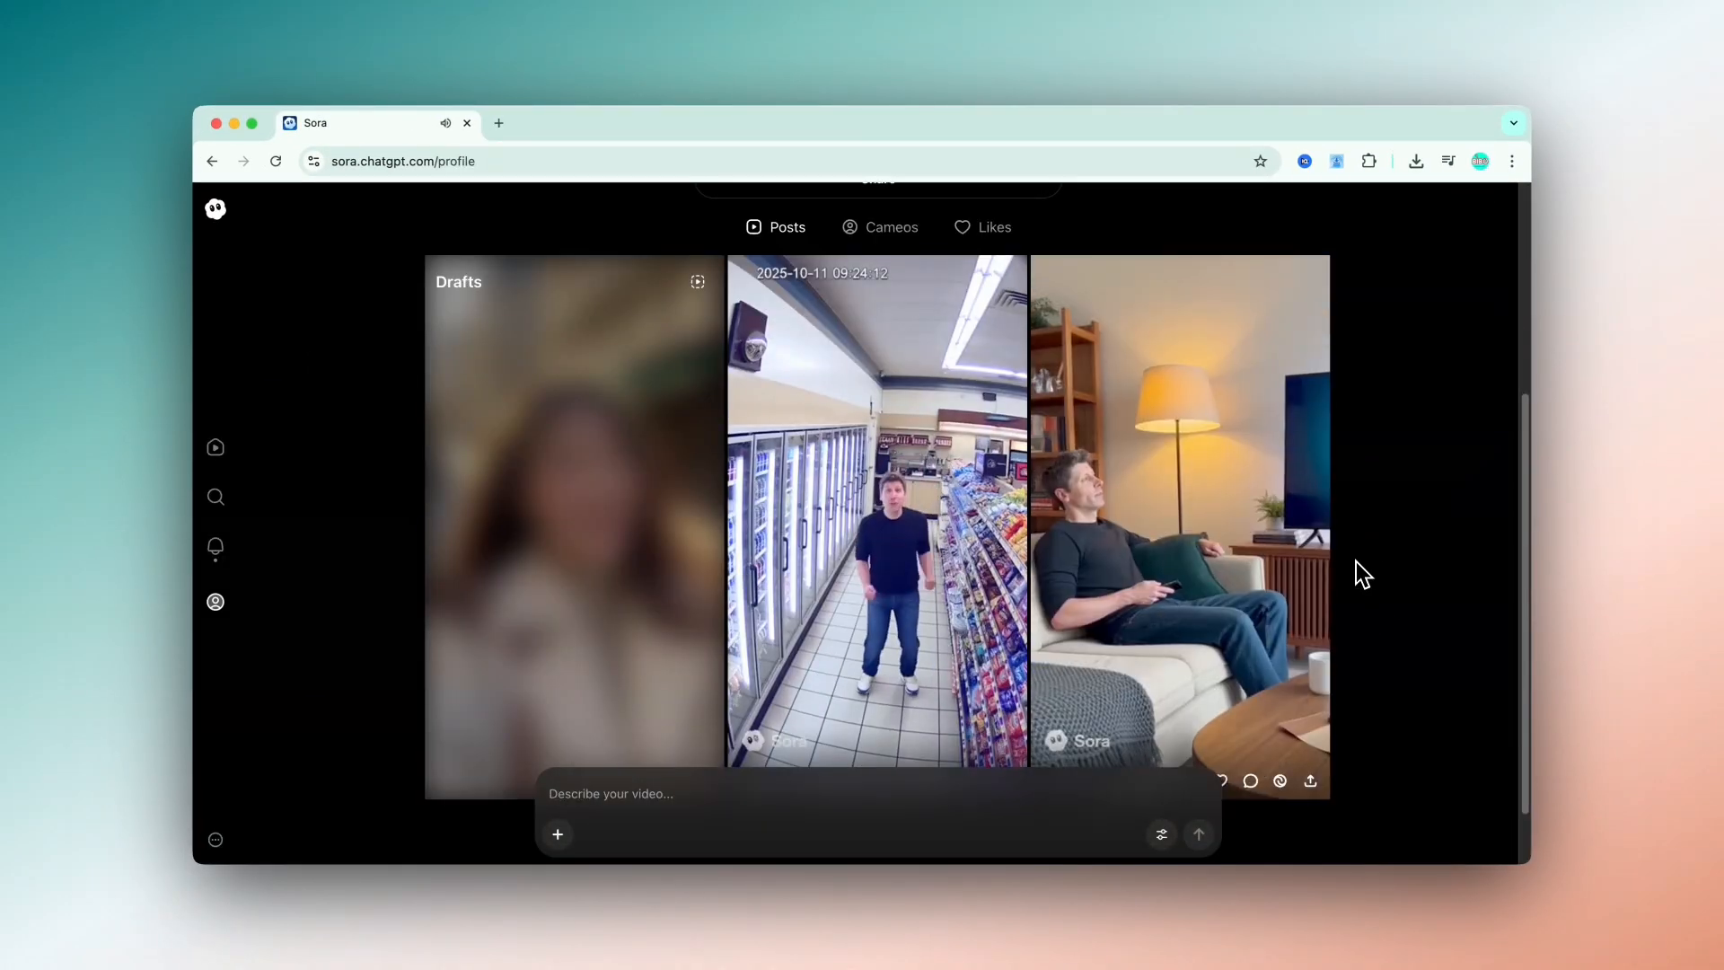
{"action": "left_click", "coordinate": [876, 511]}
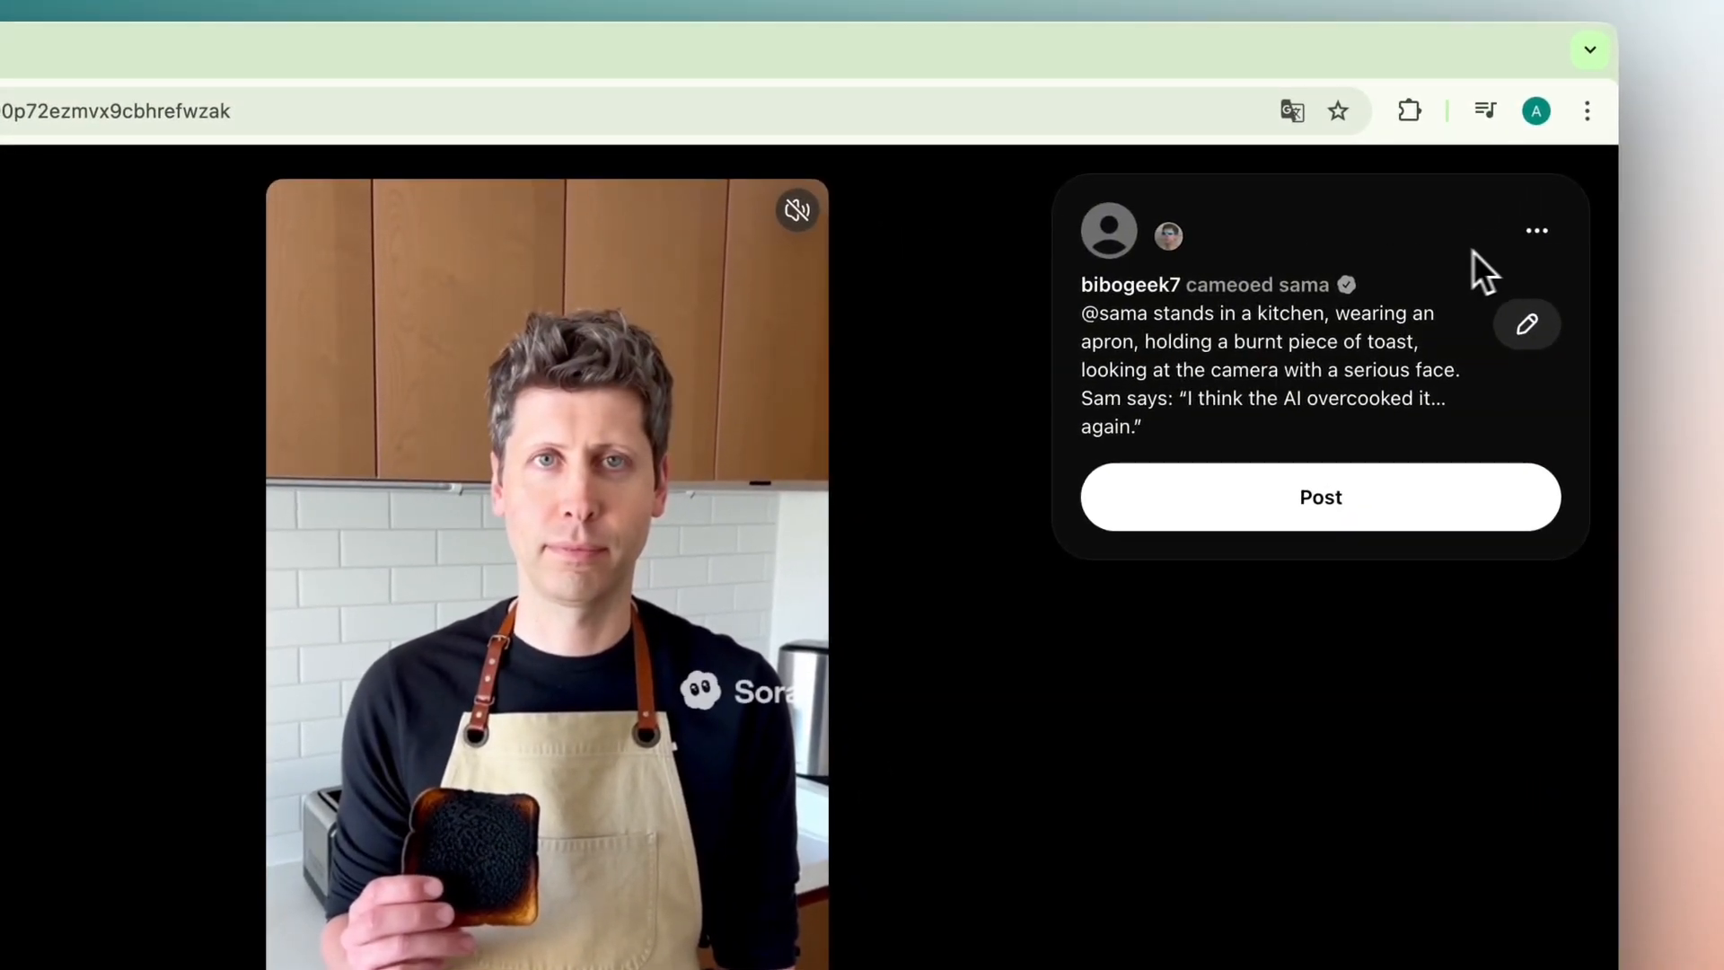
{"action": "left_click", "coordinate": [1536, 231]}
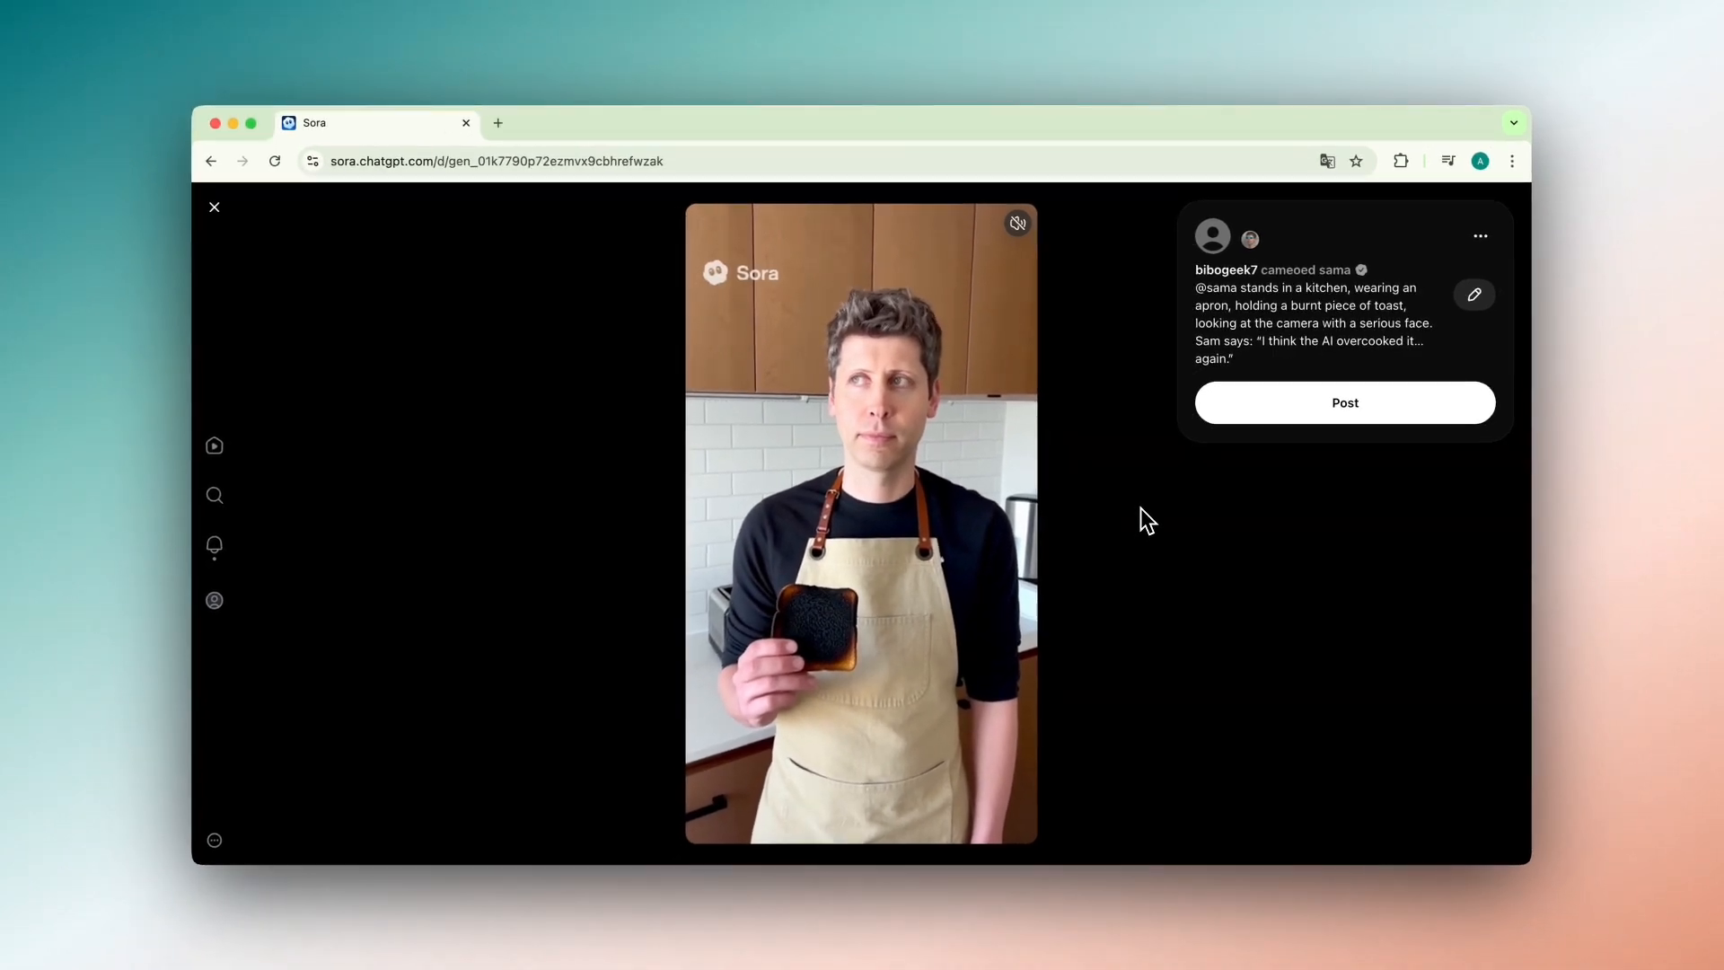
{"action": "left_click", "coordinate": [584, 122]}
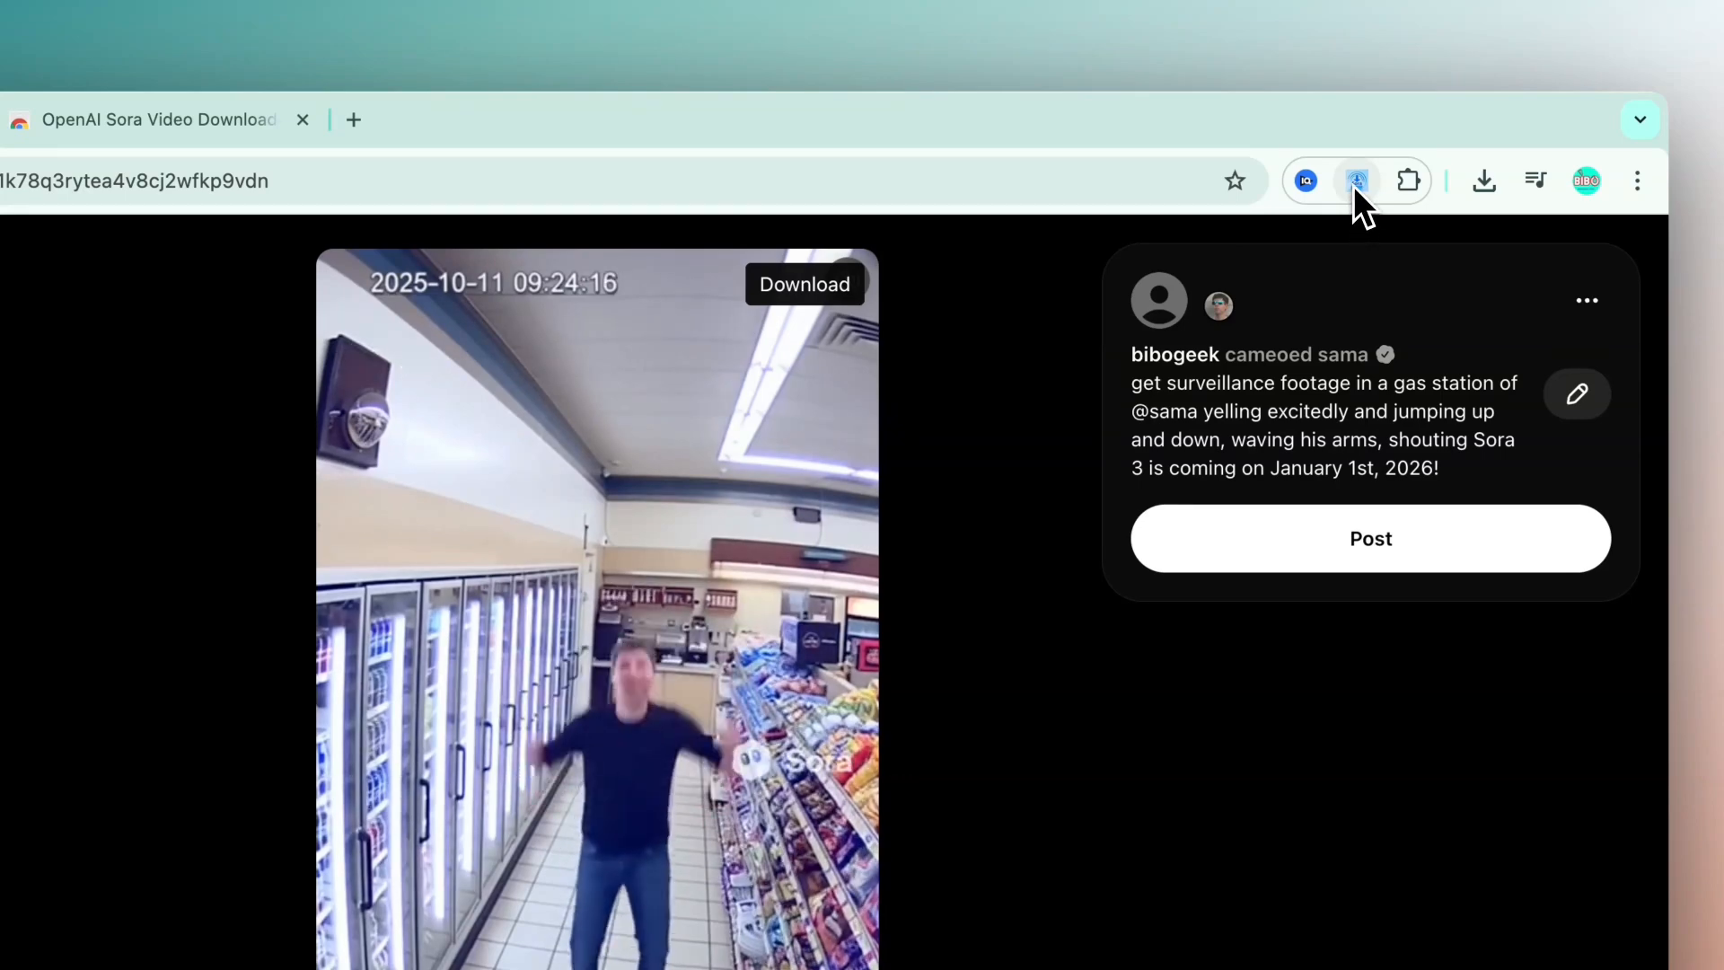
- Download the gas-station surveillance draft into Downloads with Sora Video Downloader
{"action": "left_click", "coordinate": [1356, 180]}
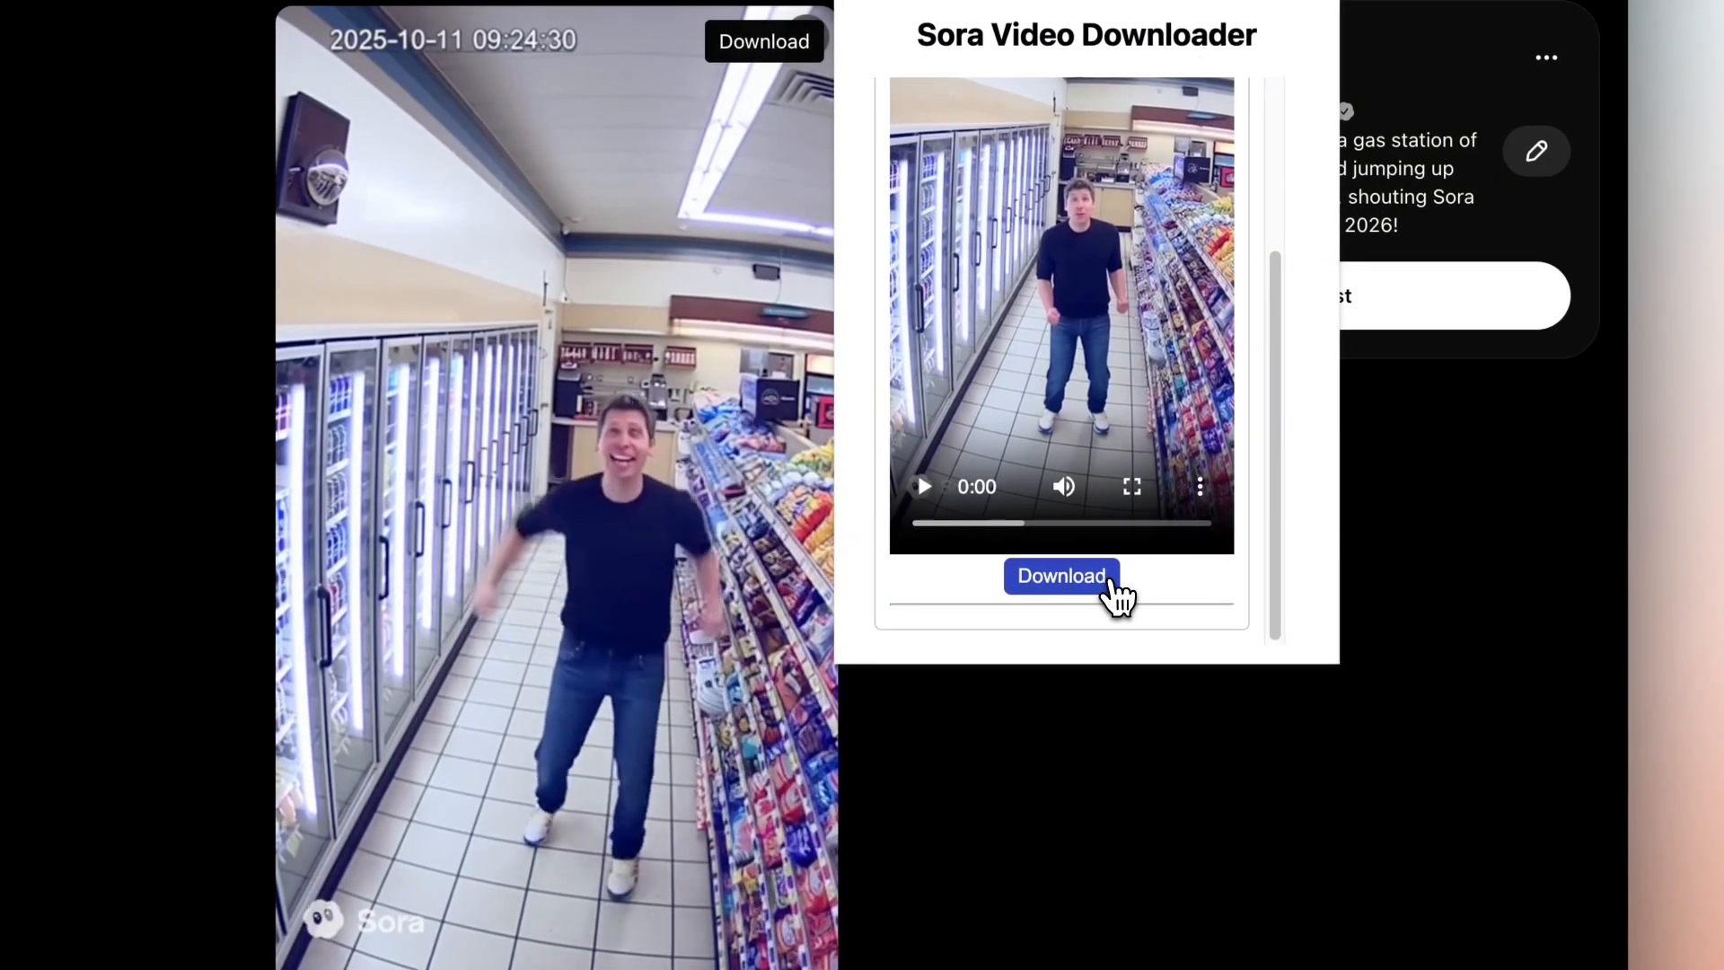
{"action": "left_click", "coordinate": [1059, 574]}
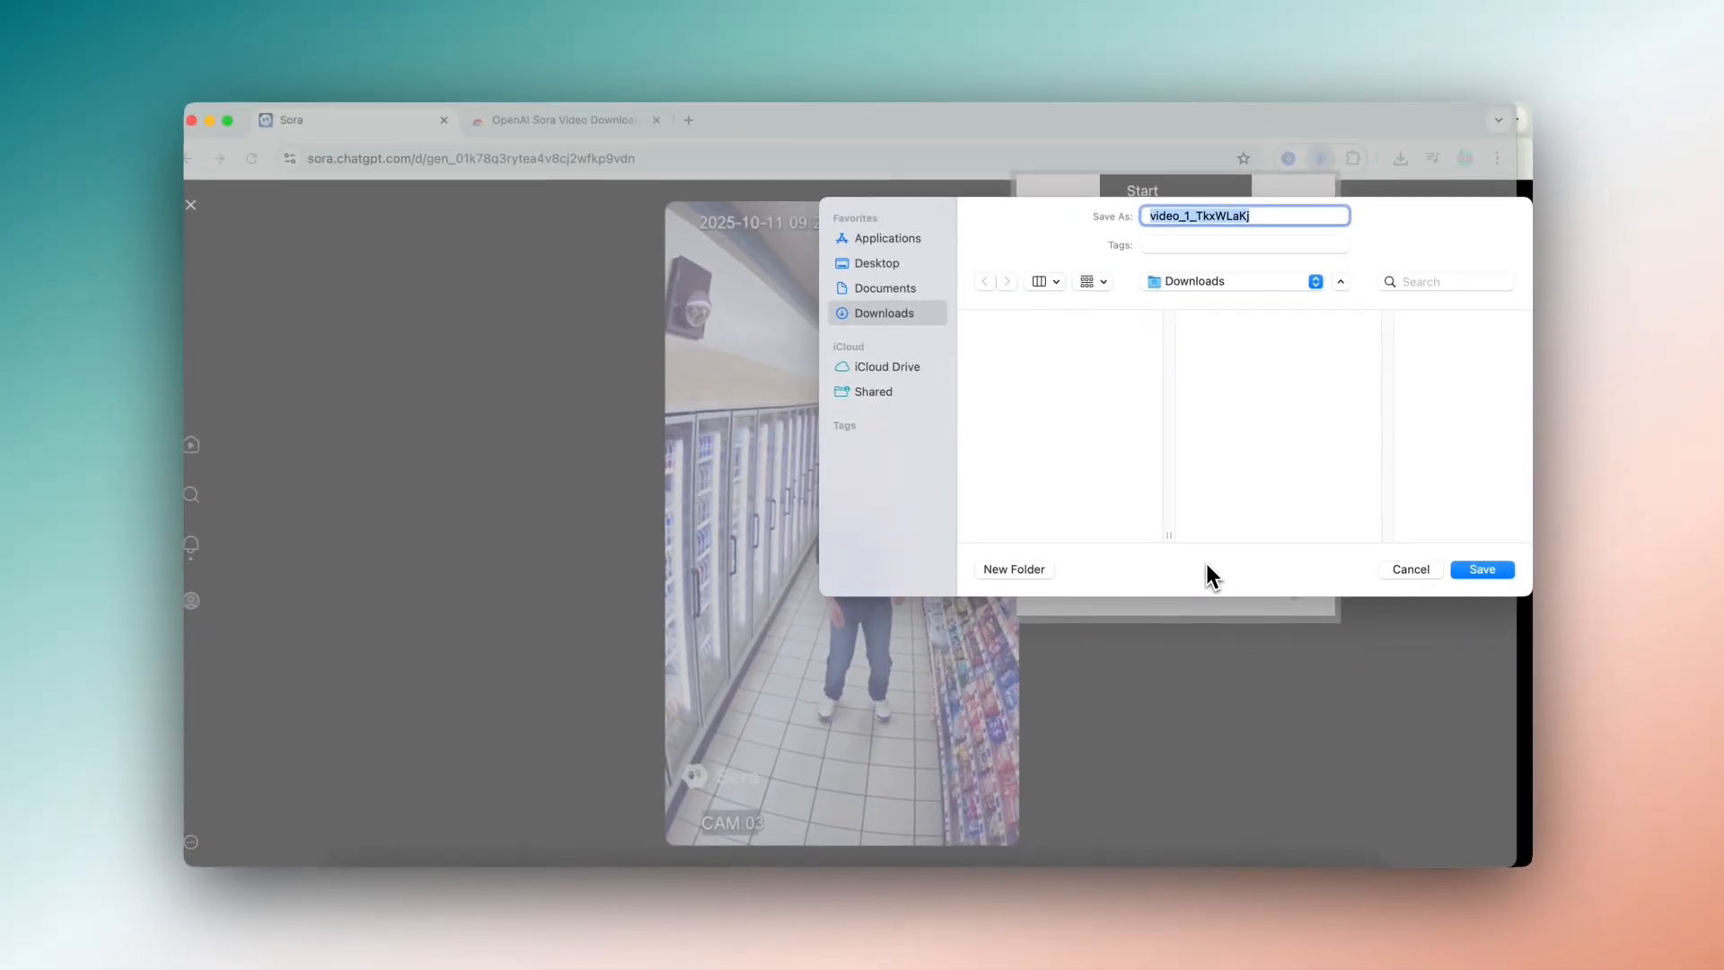
{"action": "left_click", "coordinate": [1481, 569]}
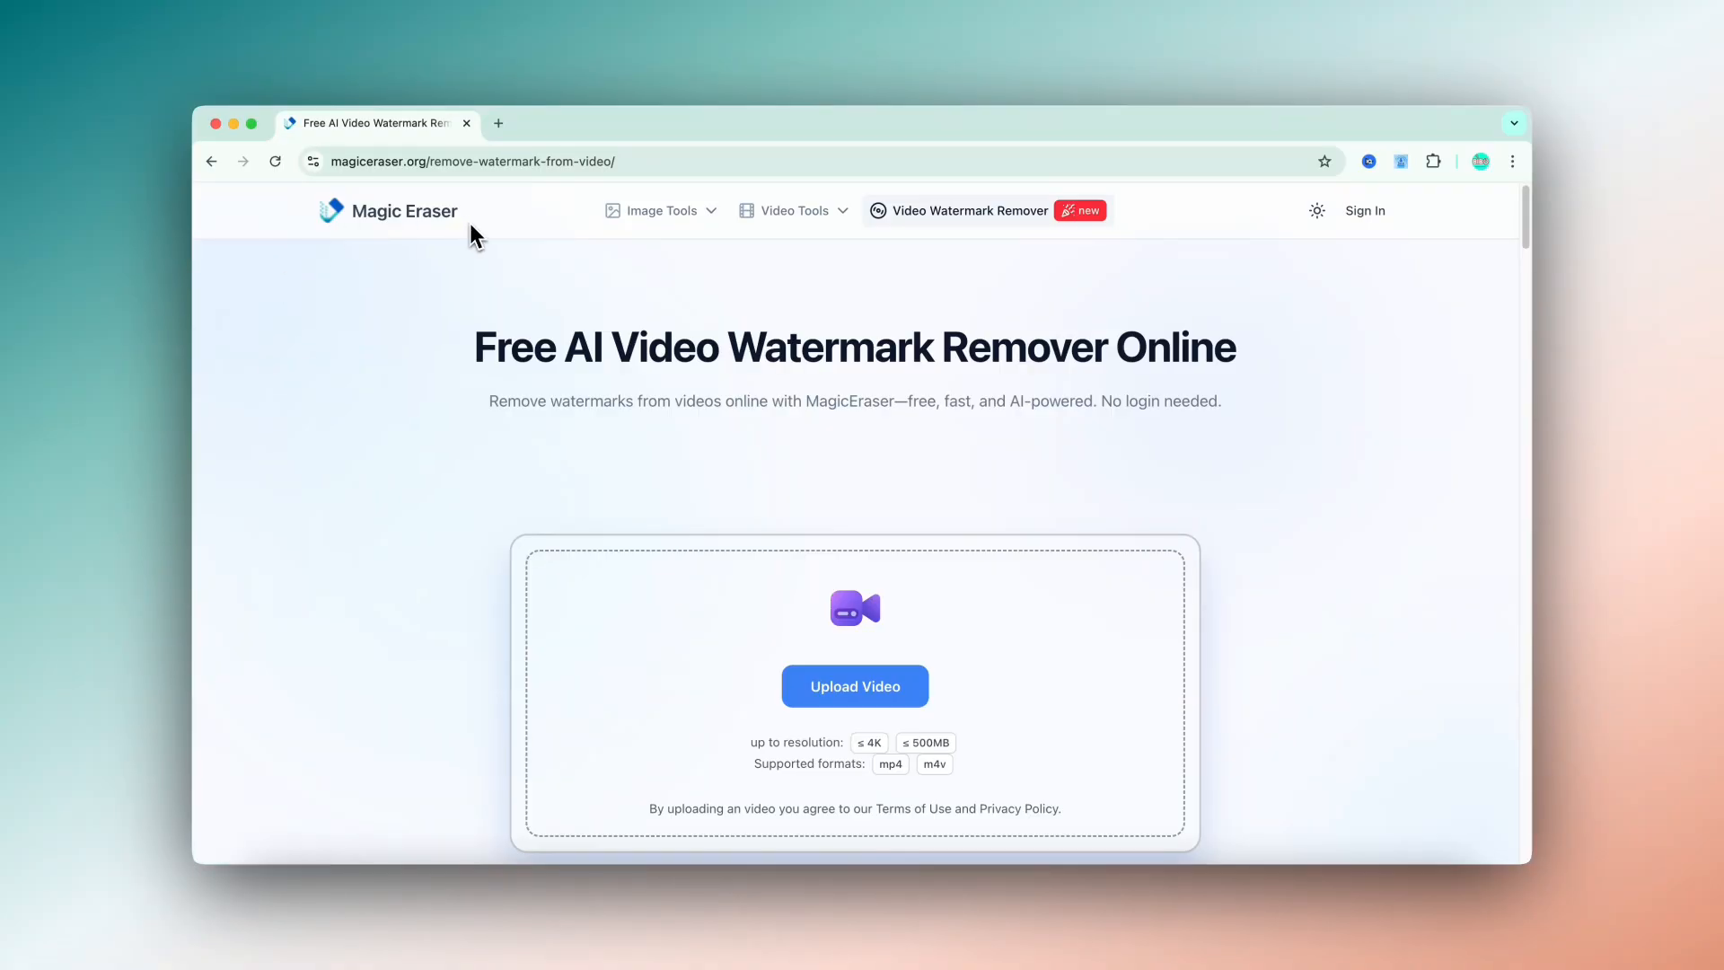
- Upload Sam1.mp4 from the Desktop folder to Magic Eraser's watermark remover
{"action": "left_click", "coordinate": [854, 685]}
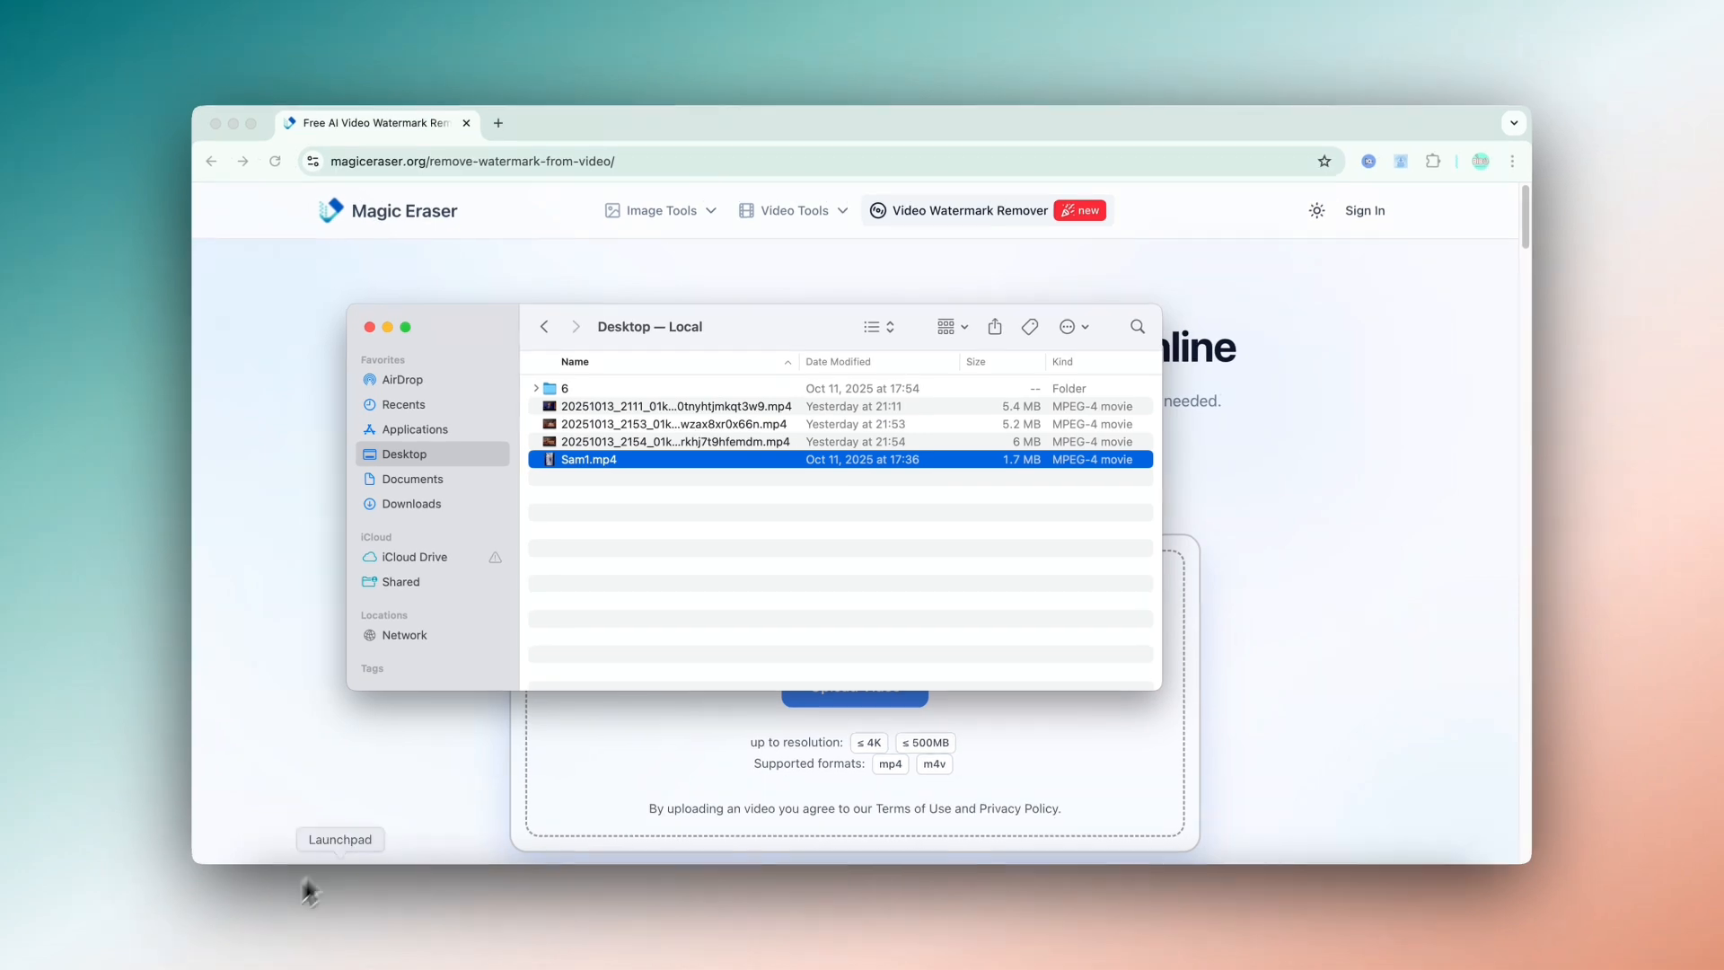
{"action": "double_click", "coordinate": [587, 459]}
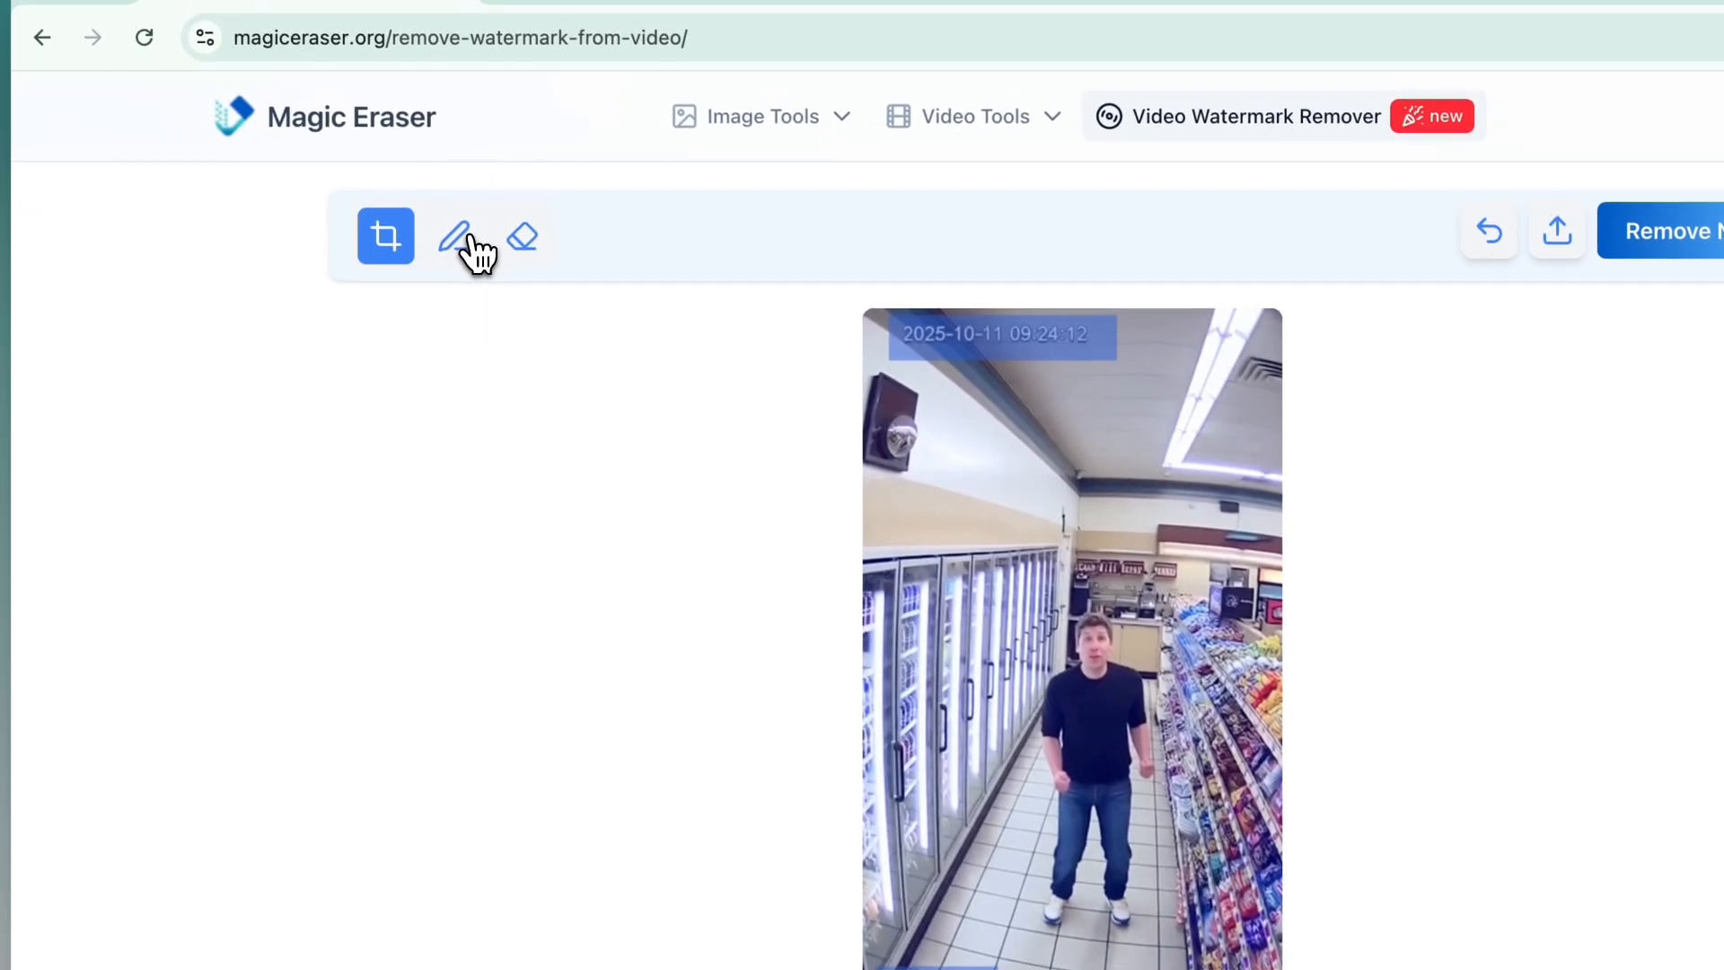
- Brush over each watermark spot on the clip and start Remove Now
{"action": "left_click", "coordinate": [453, 235]}
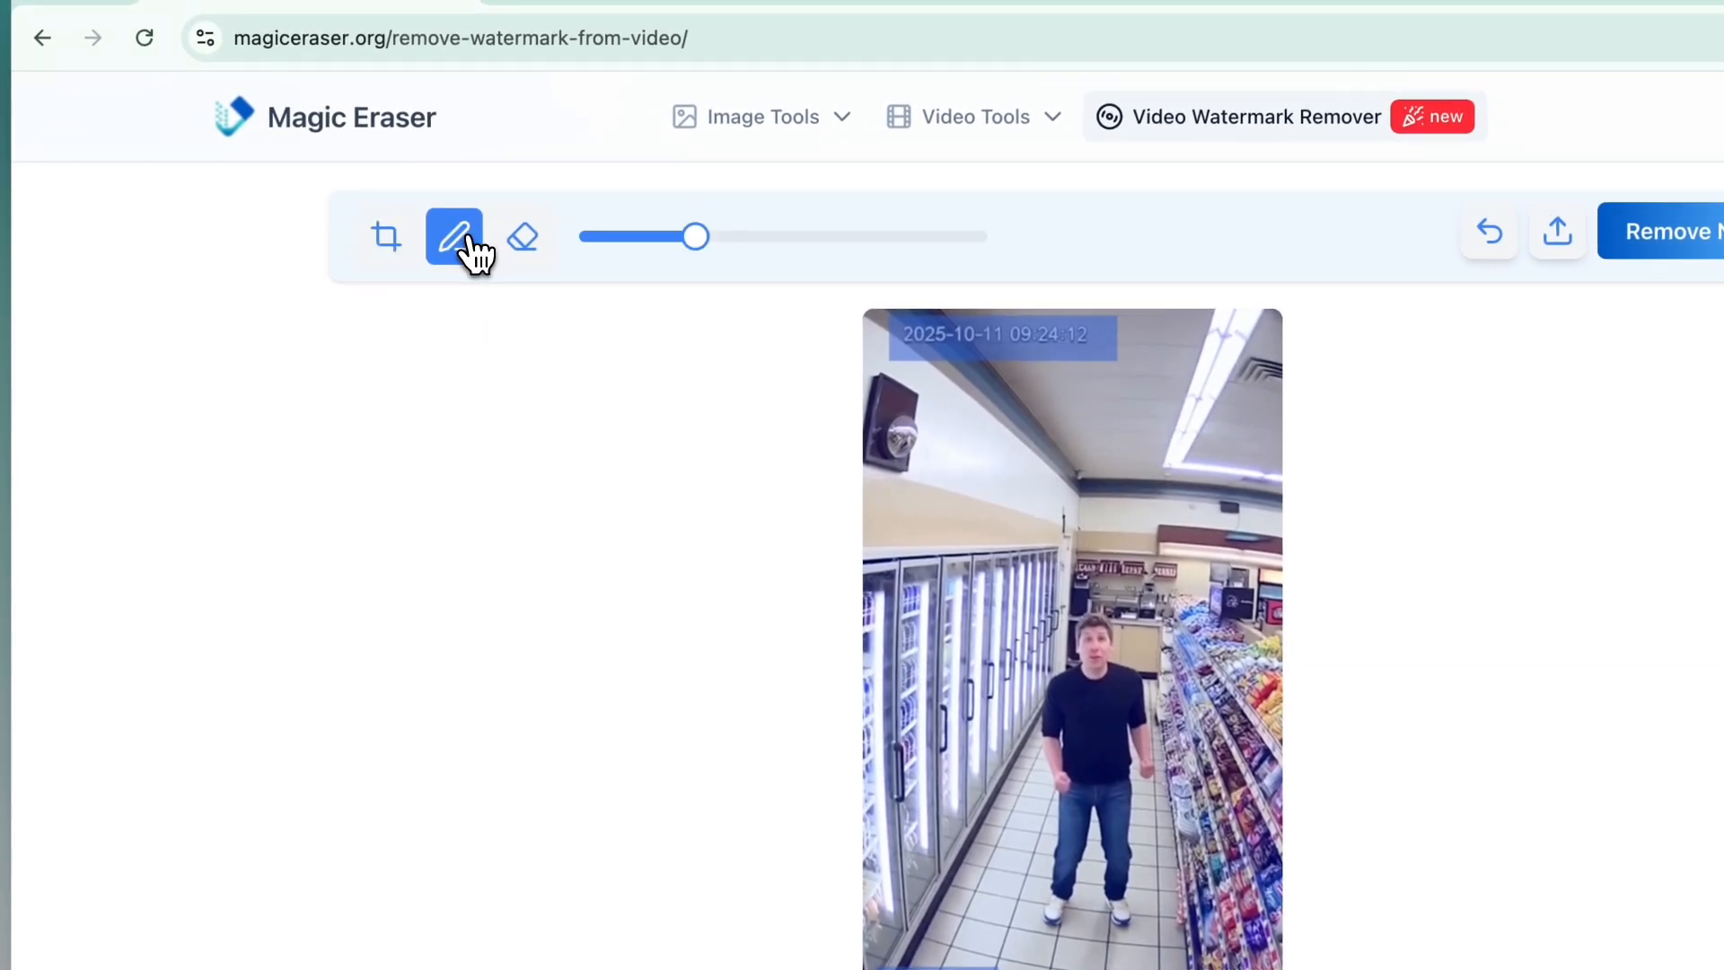
{"action": "scroll", "scroll_direction": "down", "scroll_amount": 3}
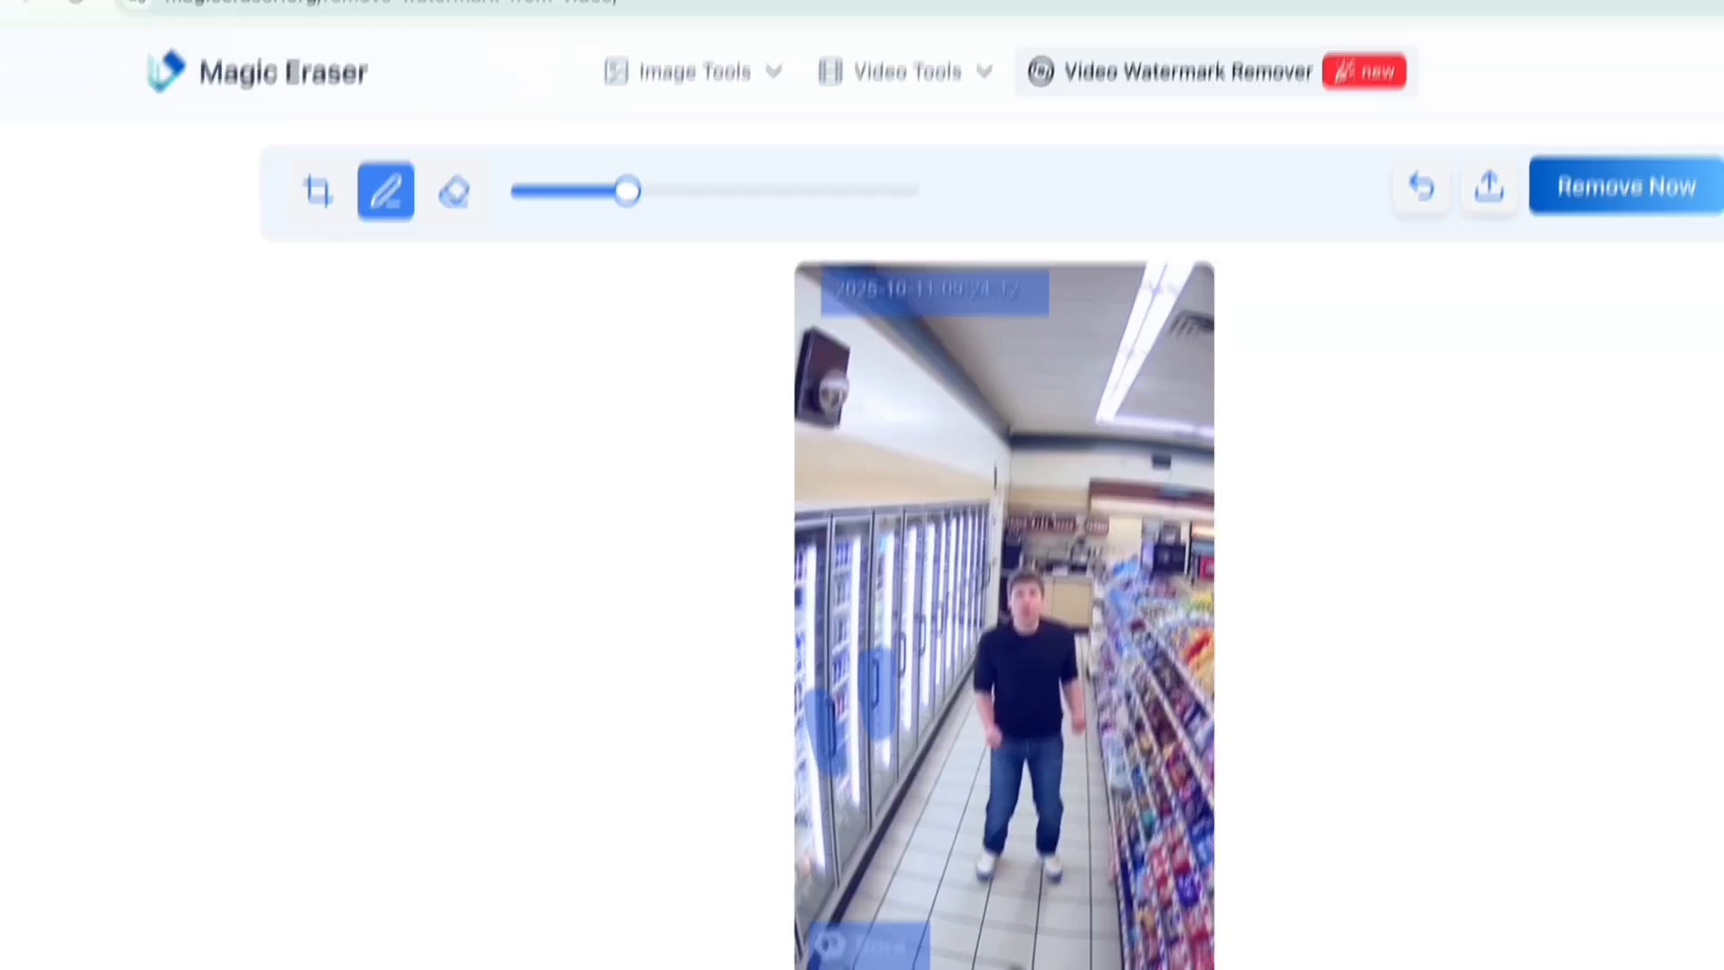
{"action": "left_click", "coordinate": [431, 352]}
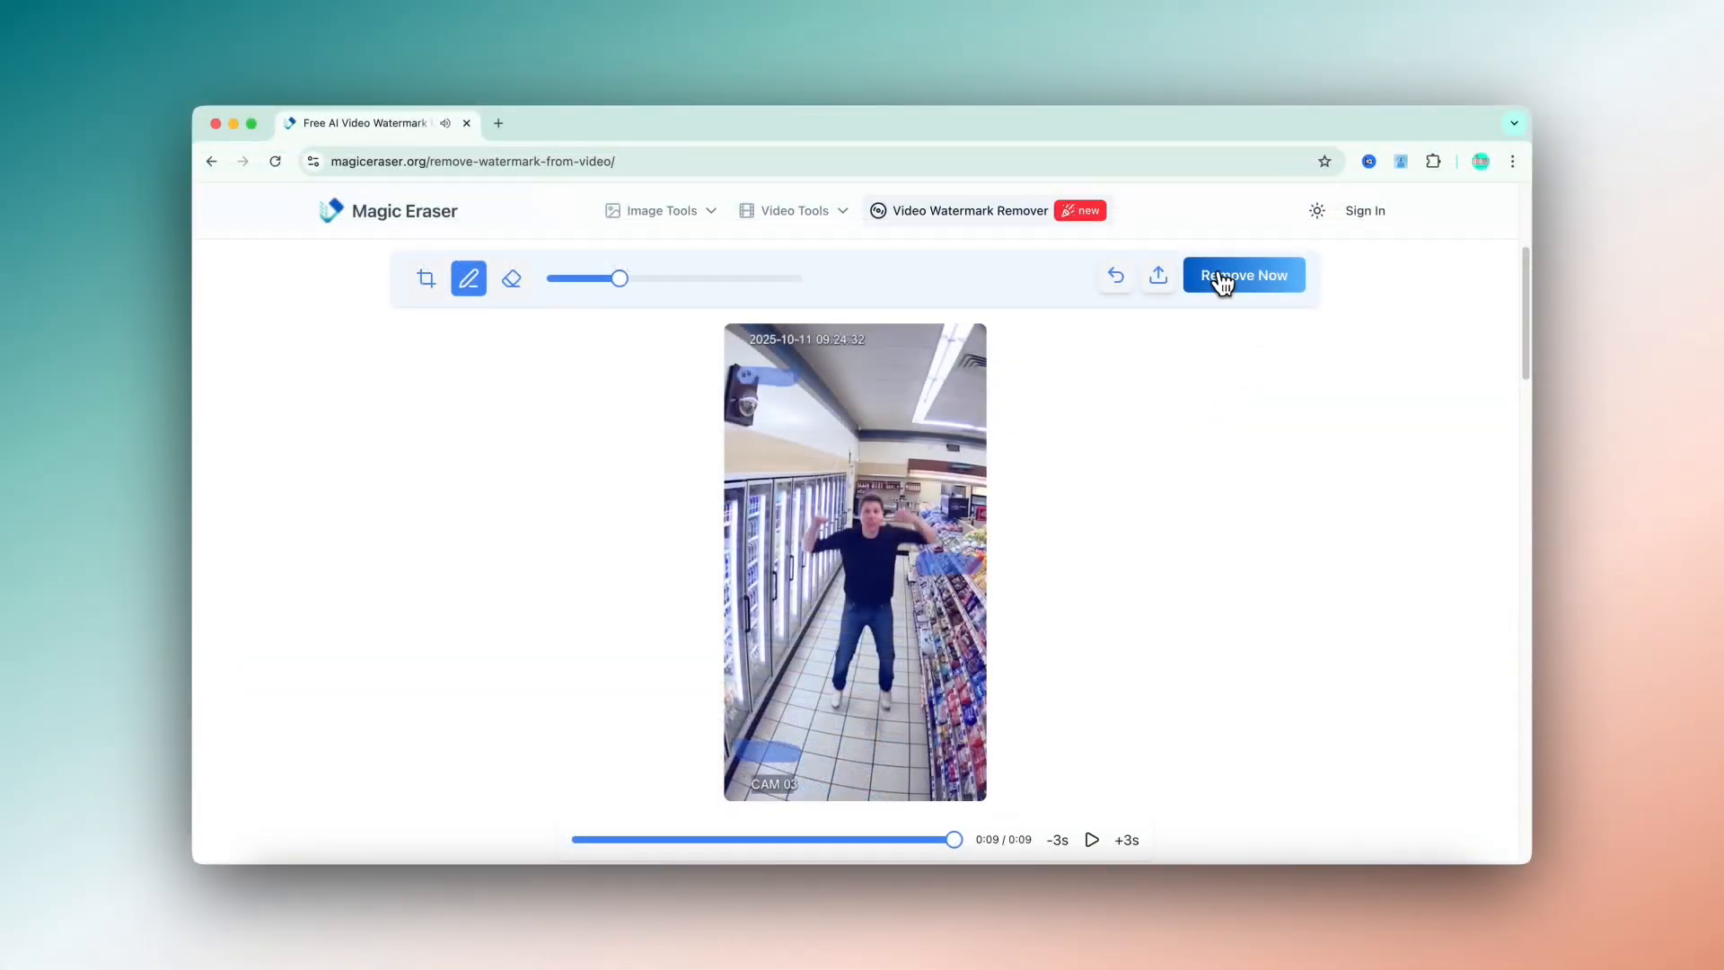
{"action": "left_click", "coordinate": [1243, 275]}
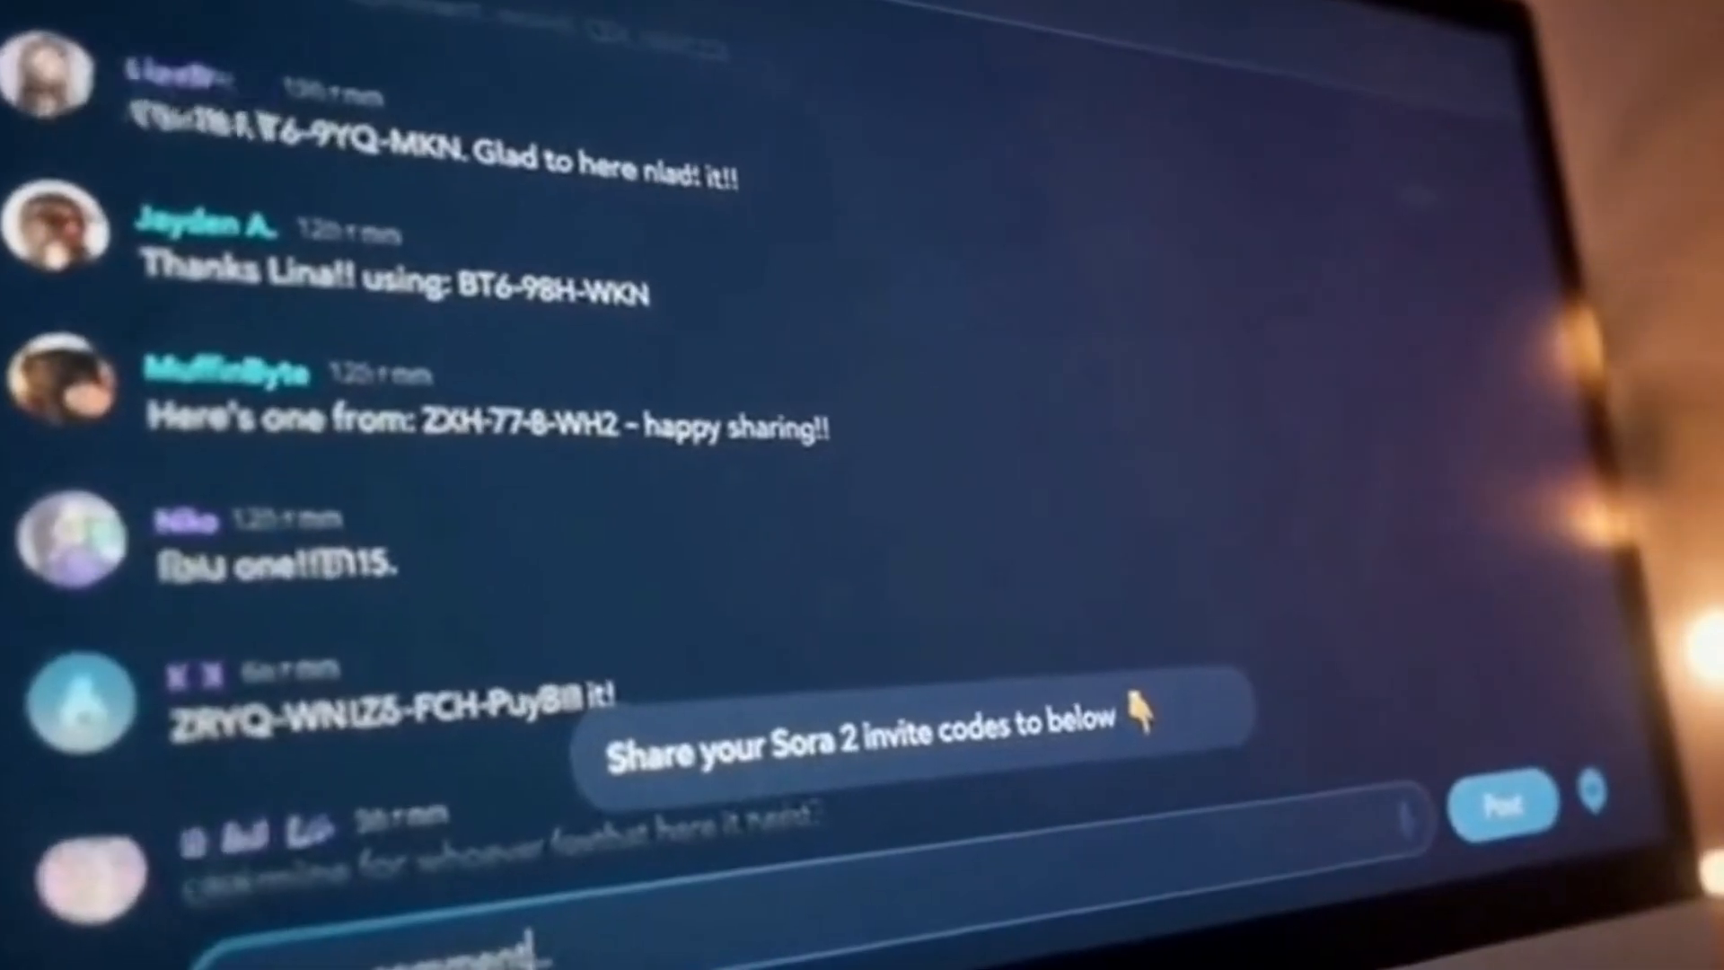
{"action": "scroll", "scroll_direction": "down", "scroll_amount": 3}
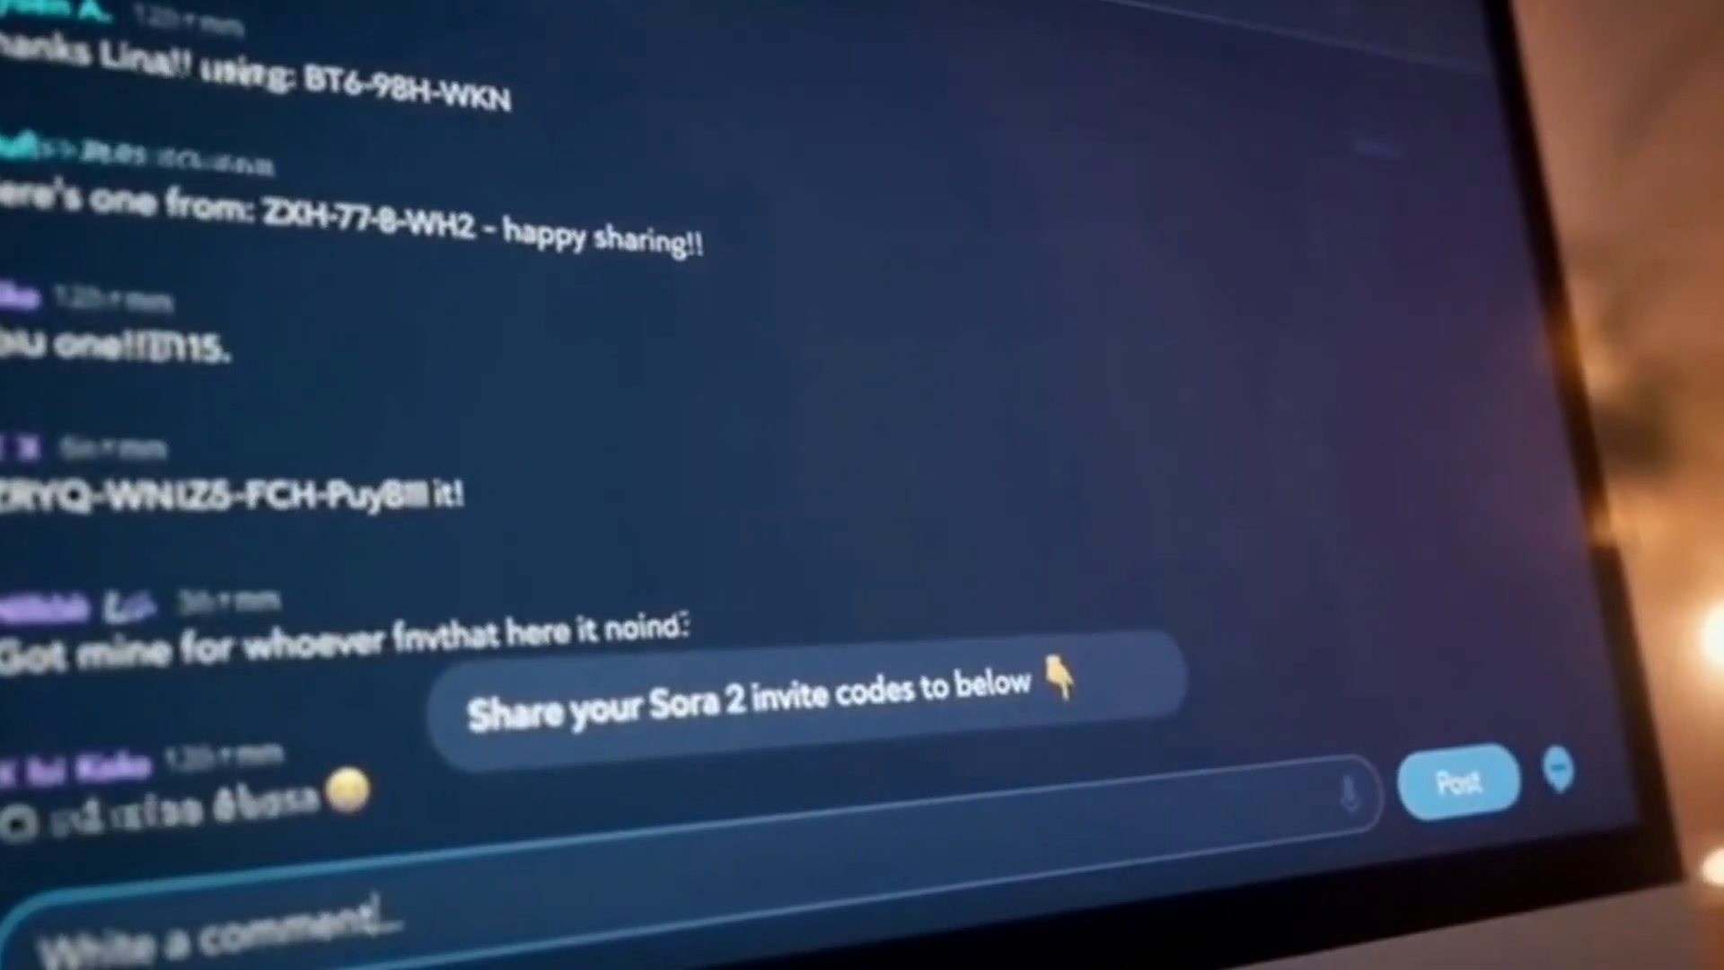